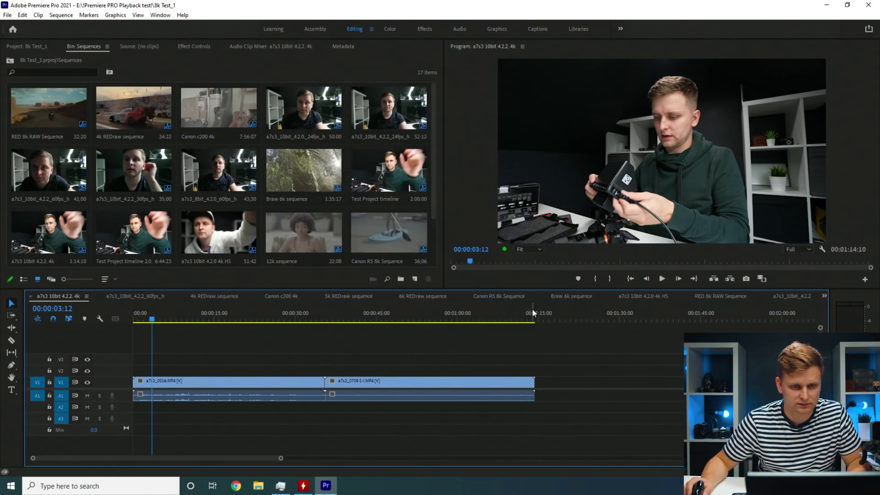
Open the a7s3 10-bit 4:2:0 24fps sequence and set playback resolution to Full.
{"action": "left_click", "coordinate": [203, 295]}
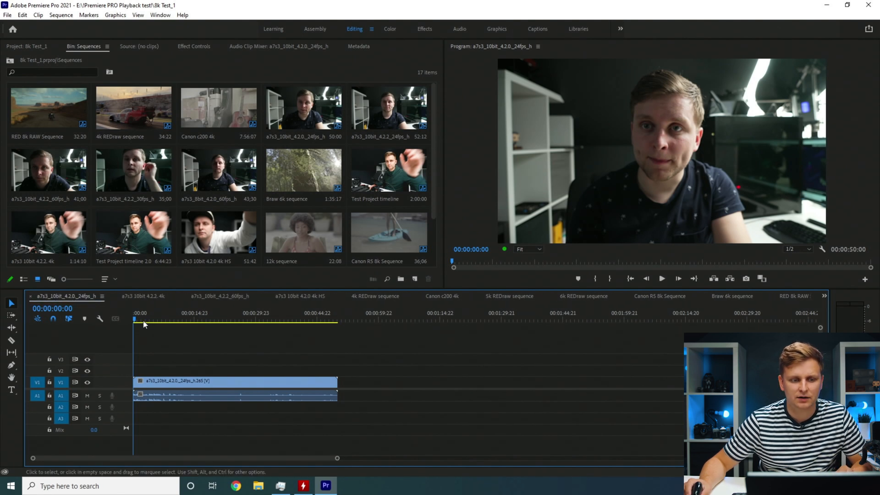
{"action": "left_click", "coordinate": [273, 320]}
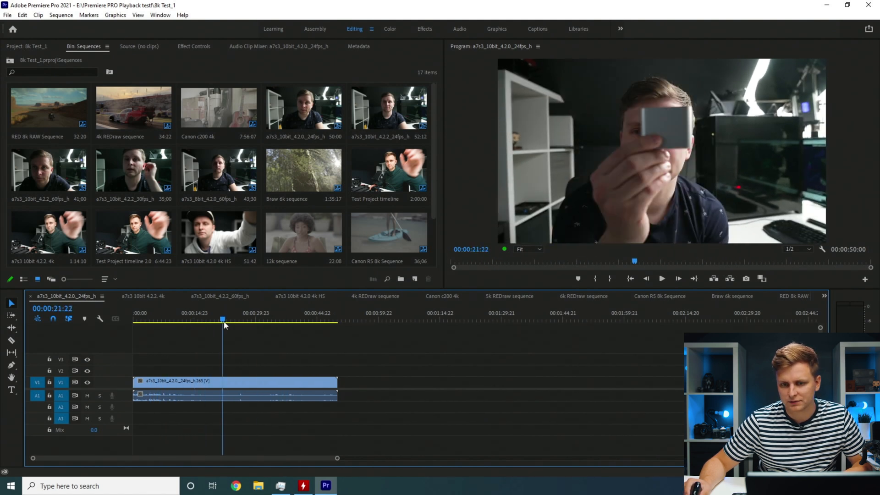
{"action": "left_click", "coordinate": [791, 248]}
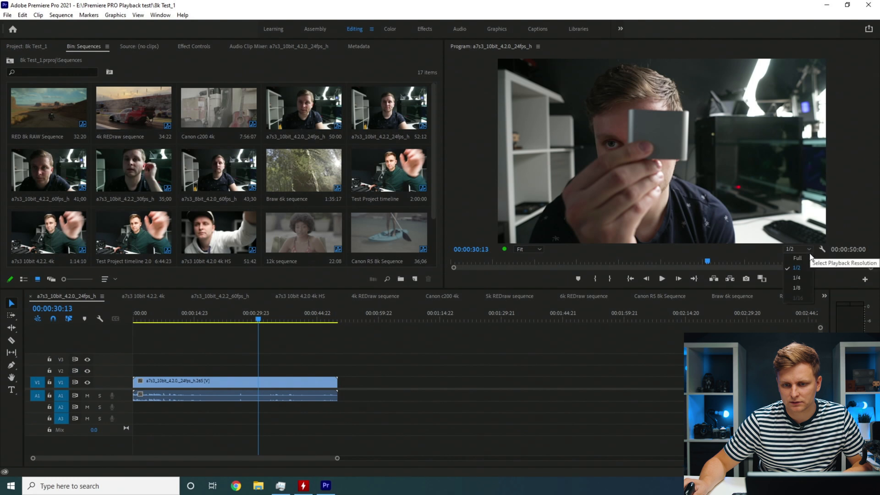
{"action": "left_click", "coordinate": [796, 258]}
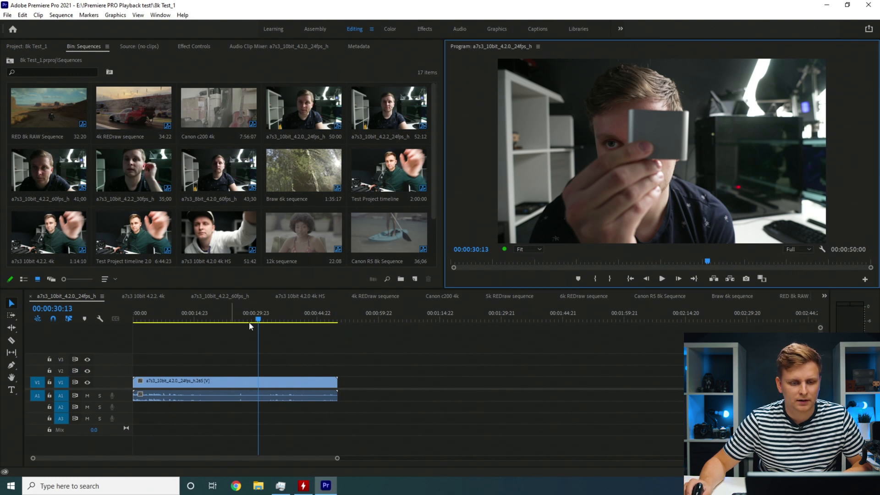
{"action": "left_click", "coordinate": [195, 320]}
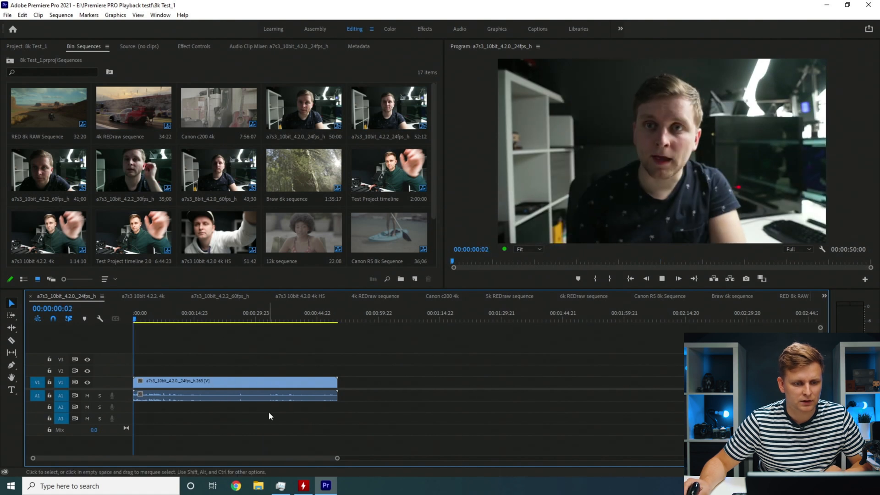
Play the sequence from the start and view Intel and NVIDIA GPU load.
{"action": "left_click", "coordinate": [281, 486]}
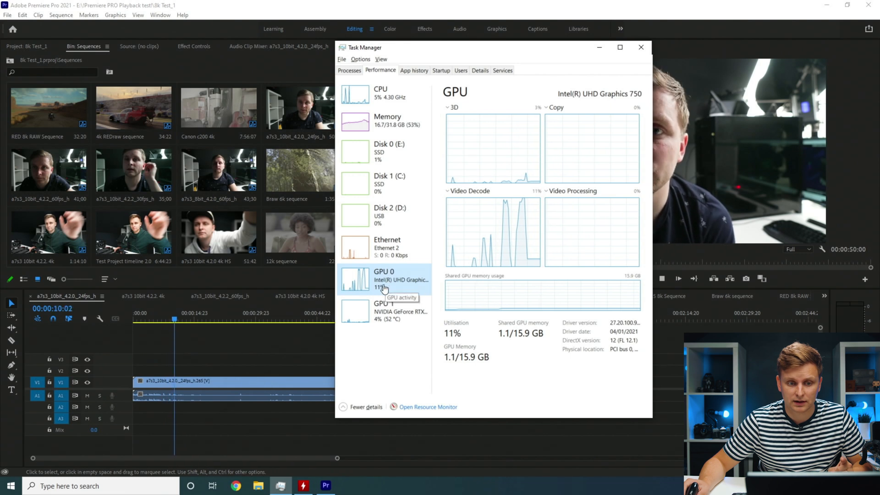
{"action": "left_click", "coordinate": [383, 307]}
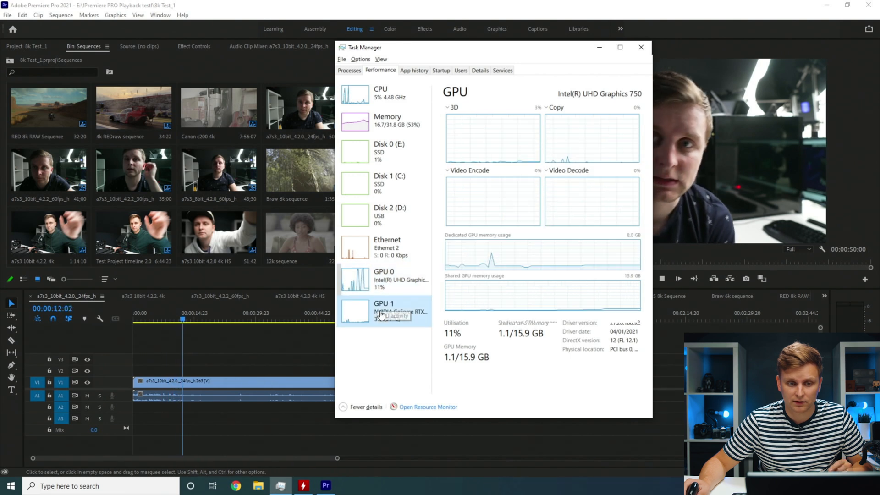
{"action": "left_click", "coordinate": [640, 47]}
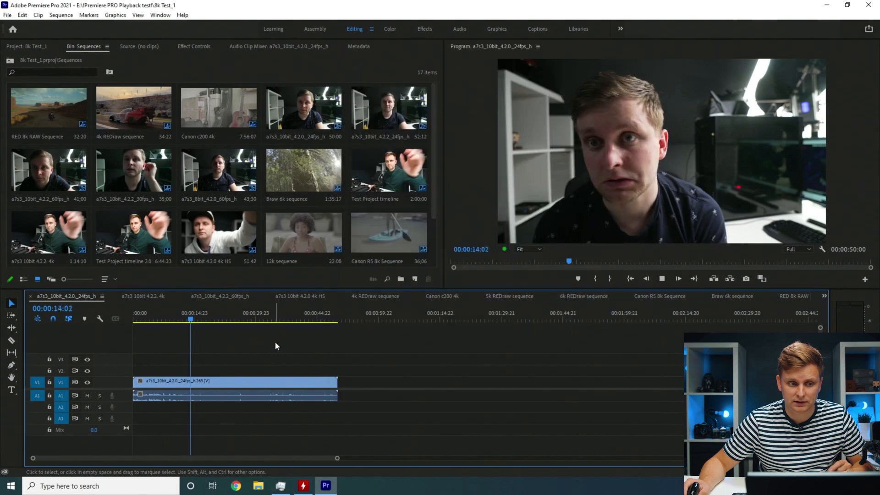
Scrub the 4:2:2 4K sequence to about 32 seconds, then back near the start.
{"action": "left_click", "coordinate": [291, 320]}
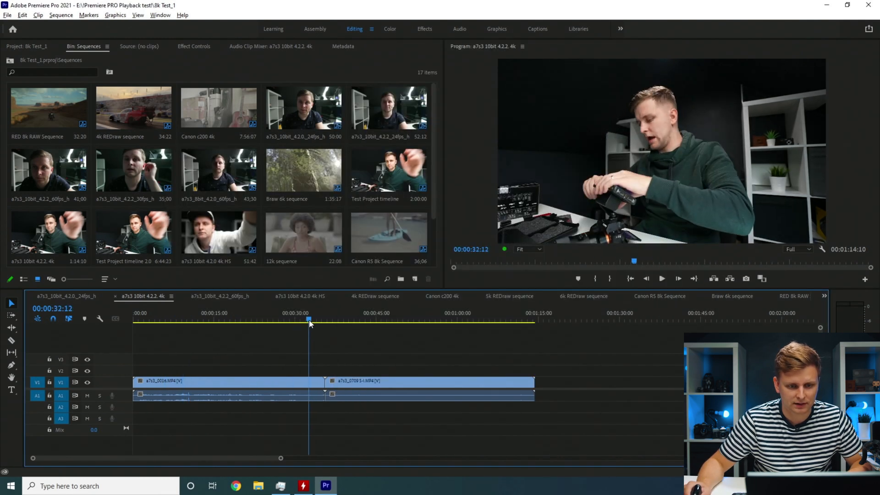
{"action": "left_click", "coordinate": [661, 279]}
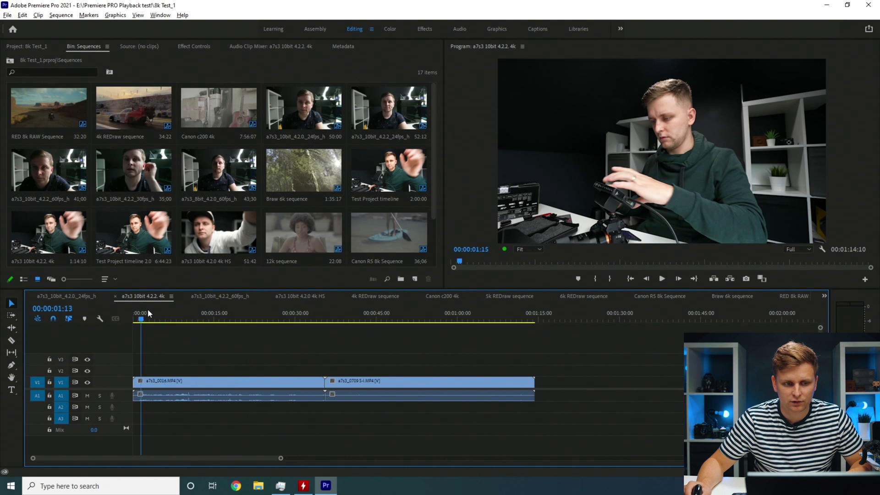
{"action": "left_click", "coordinate": [317, 320]}
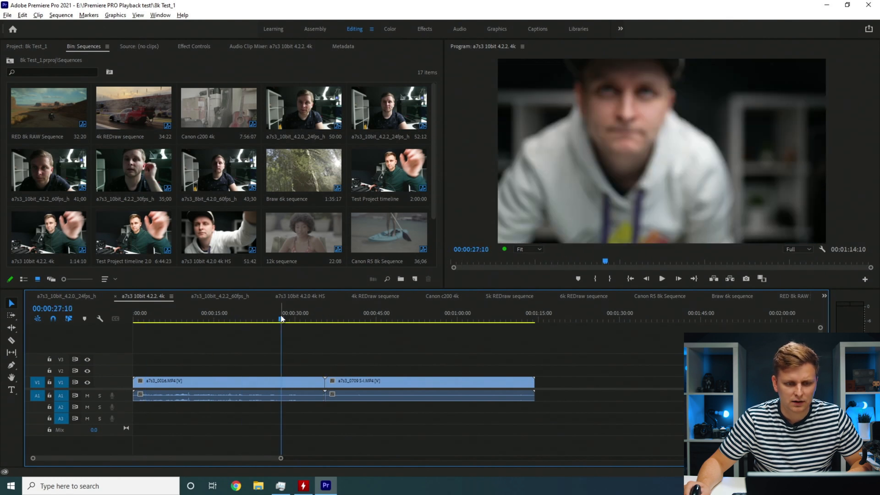
{"action": "left_click", "coordinate": [153, 319]}
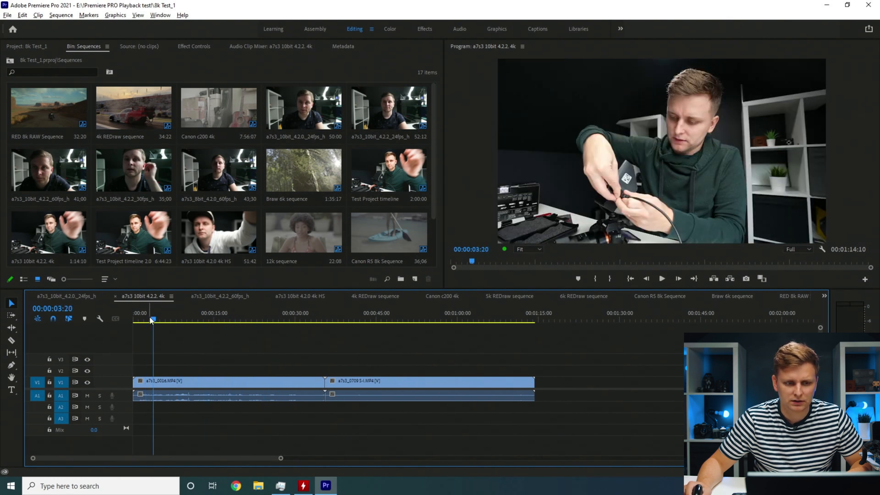
Preview the 4:2:2 60fps sequence, then switch to the 4:2:0 4K HS sequence.
{"action": "left_click", "coordinate": [218, 295]}
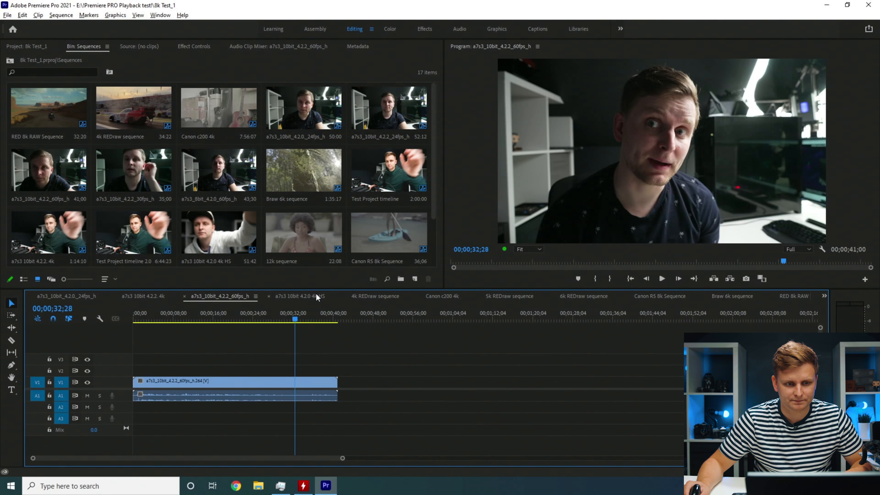
{"action": "left_click", "coordinate": [300, 296]}
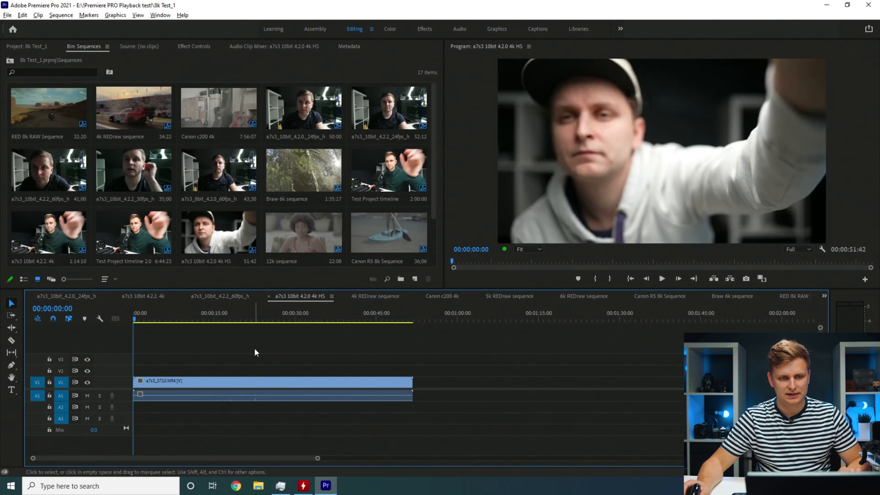
Play the 4K HS sequence, check Intel GPU load, and scrub to about 23 seconds.
{"action": "left_click", "coordinate": [661, 278]}
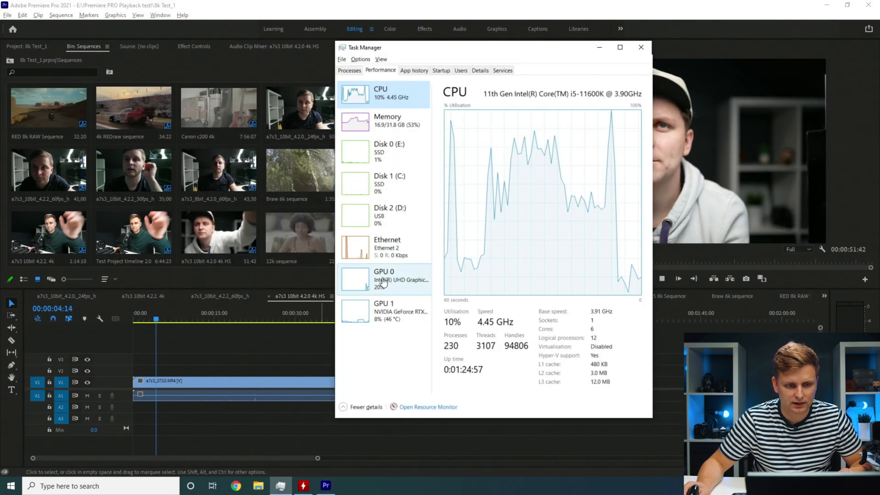
{"action": "left_click", "coordinate": [383, 279]}
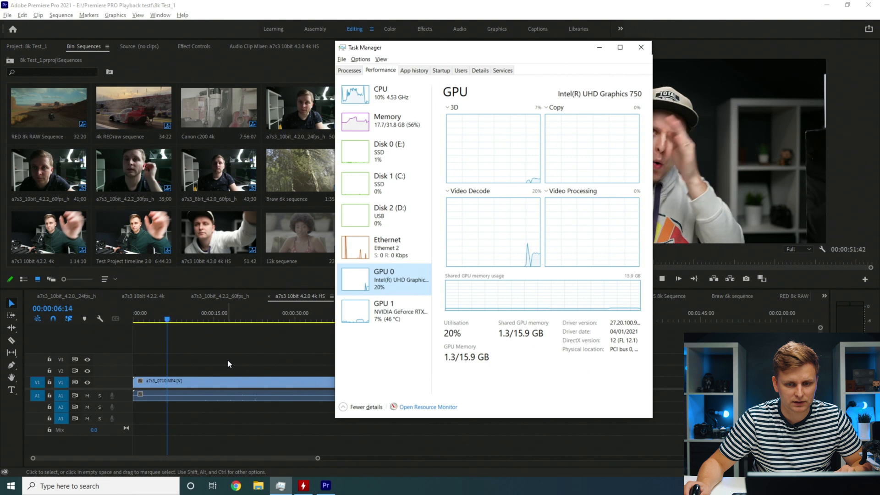
{"action": "left_click", "coordinate": [640, 47]}
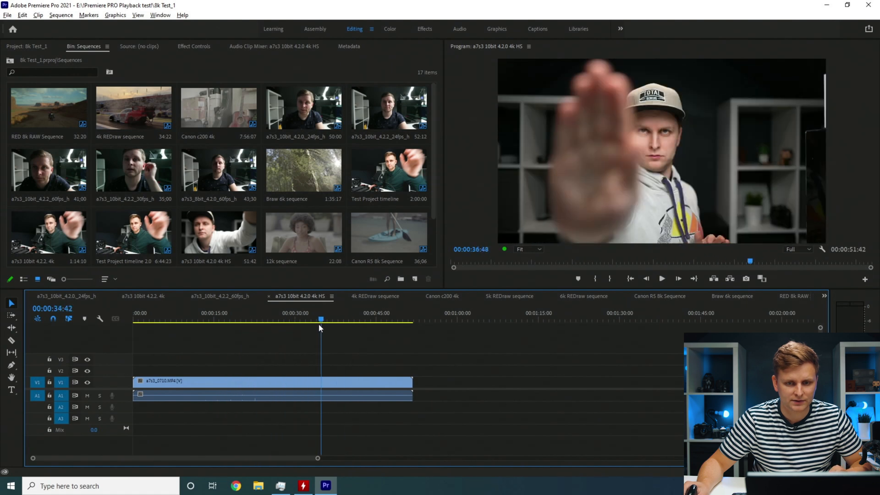
{"action": "left_click", "coordinate": [285, 319]}
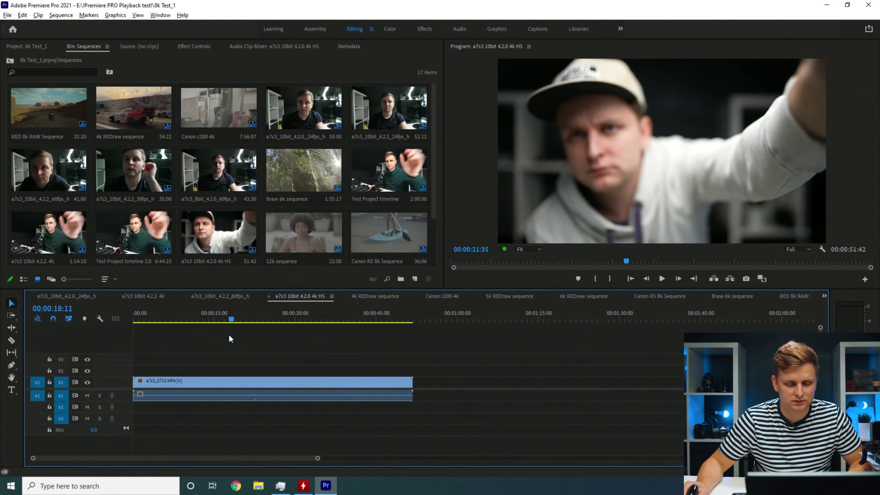
{"action": "left_click", "coordinate": [258, 320]}
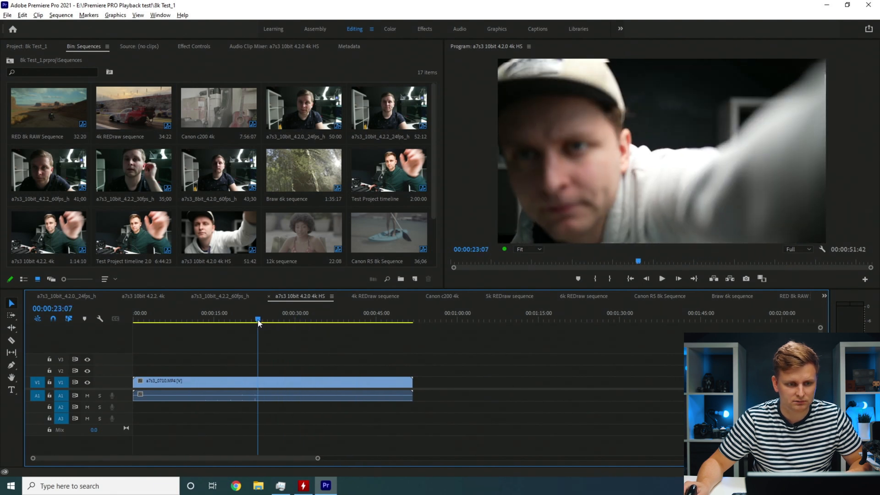
{"action": "left_click", "coordinate": [374, 297]}
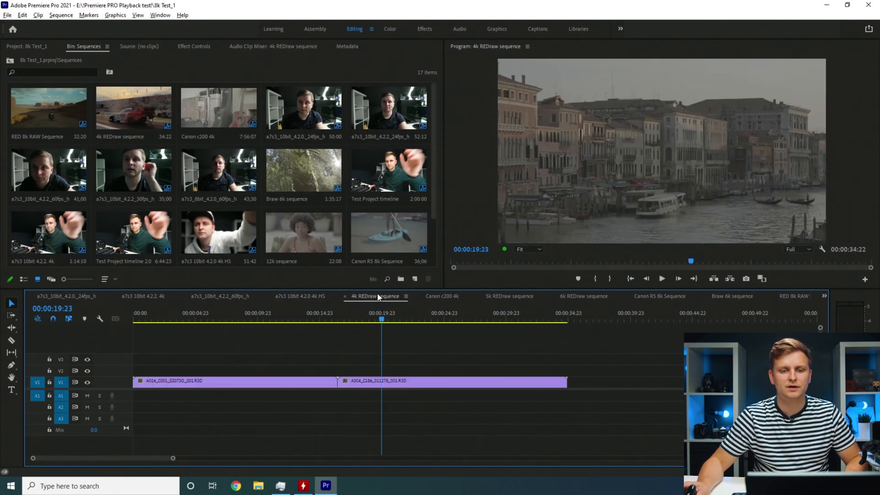
Play the 4K REDraw sequence, check Task Manager load, and scrub to about 13 seconds.
{"action": "left_click", "coordinate": [660, 279]}
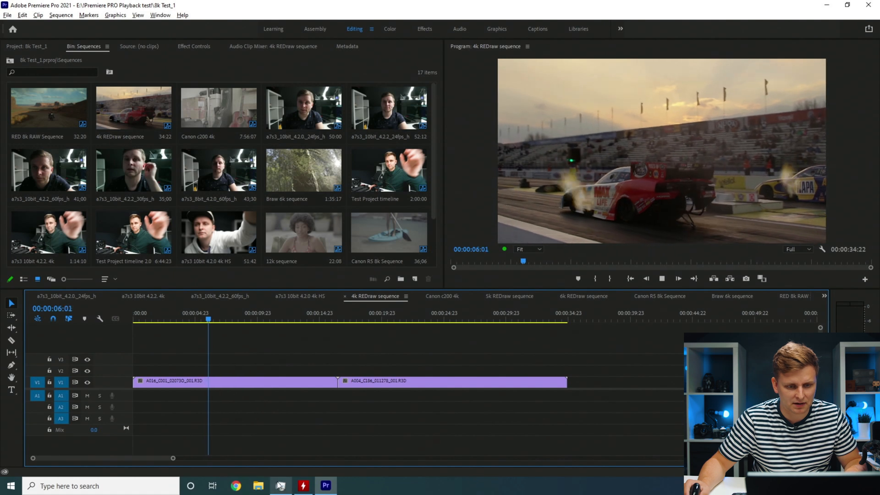
{"action": "left_click", "coordinate": [280, 486]}
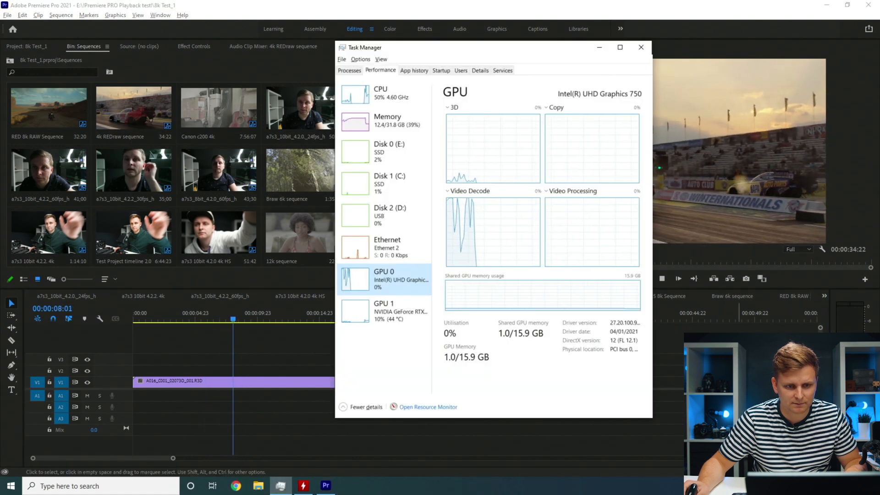
{"action": "left_click", "coordinate": [640, 47]}
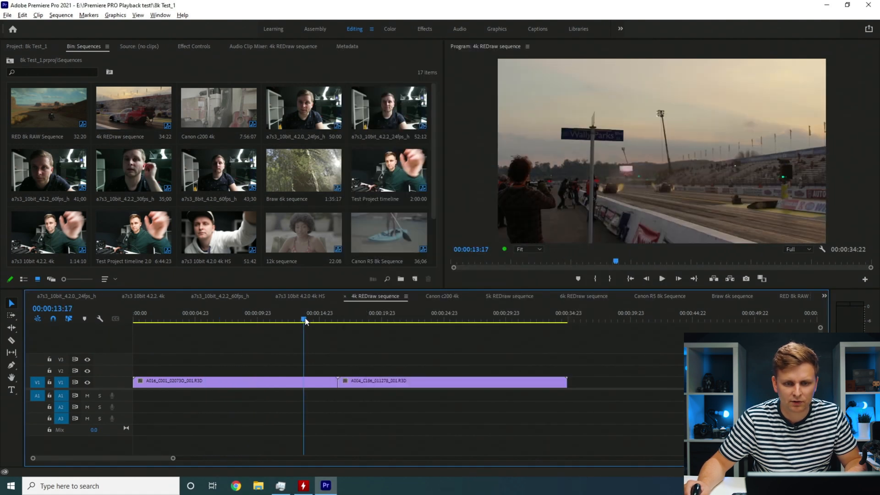
{"action": "left_click", "coordinate": [341, 320]}
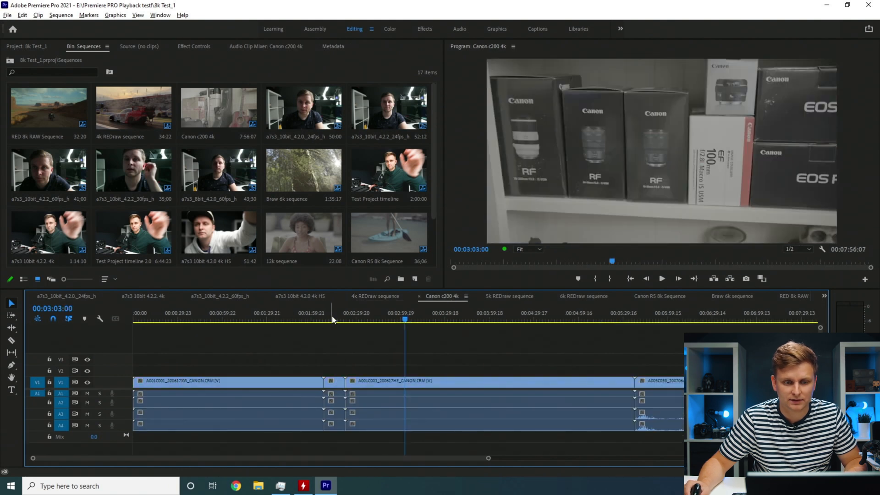
Play the Canon C200 4K sequence, check Task Manager load, and scrub to about 3:25.
{"action": "left_click", "coordinate": [332, 312]}
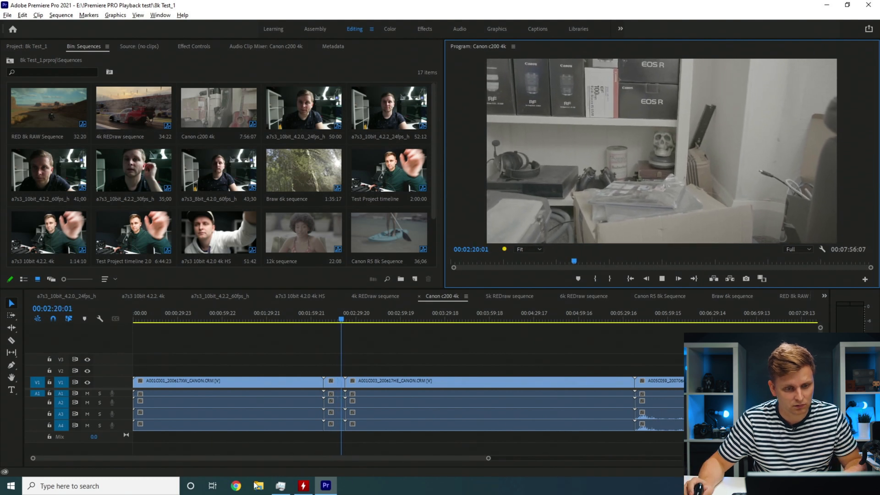
{"action": "left_click", "coordinate": [281, 486]}
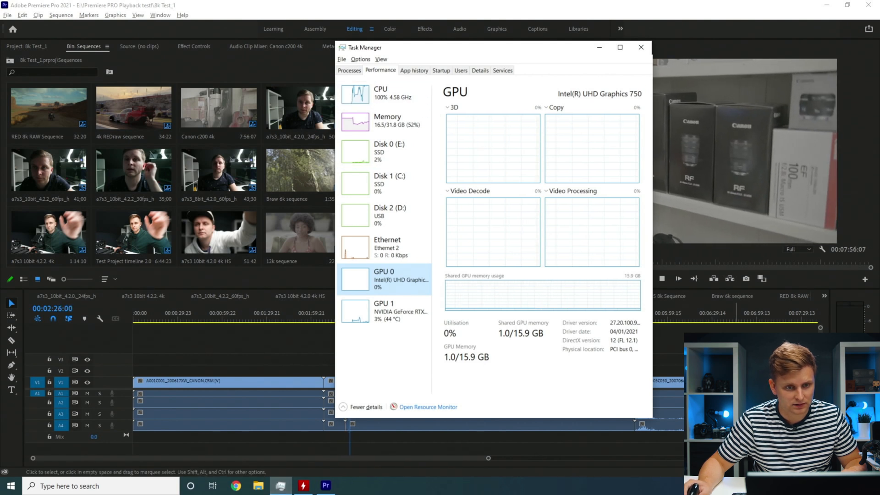
{"action": "left_click", "coordinate": [641, 47]}
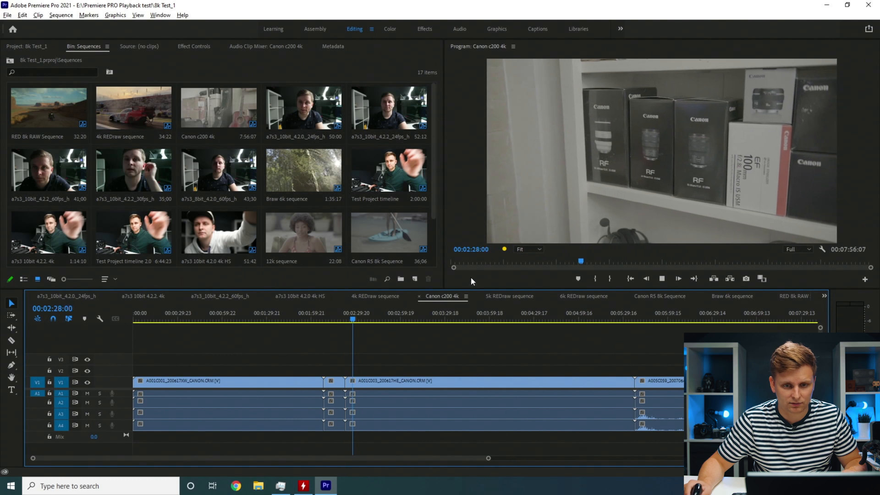
{"action": "left_click", "coordinate": [522, 319]}
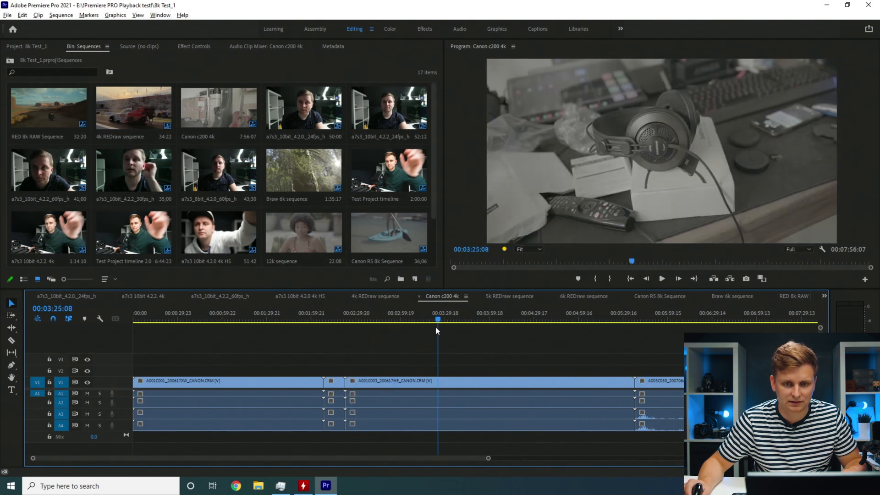
{"action": "left_click", "coordinate": [590, 320]}
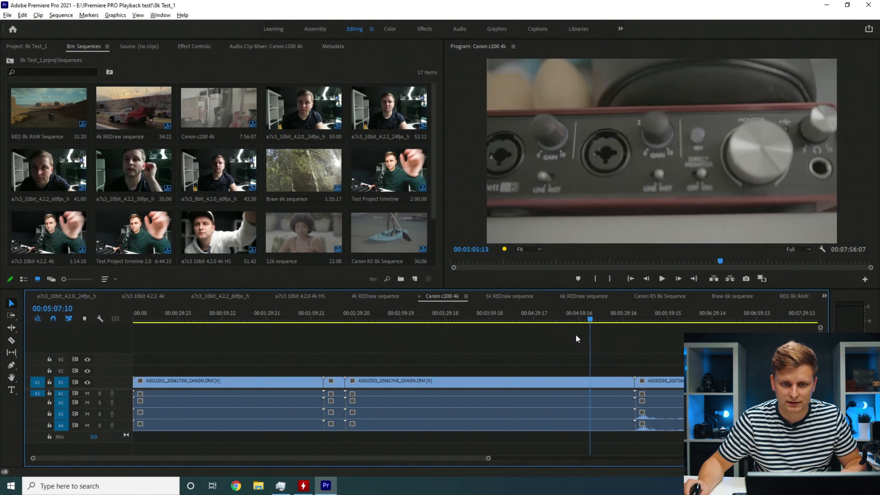
{"action": "left_click", "coordinate": [488, 319]}
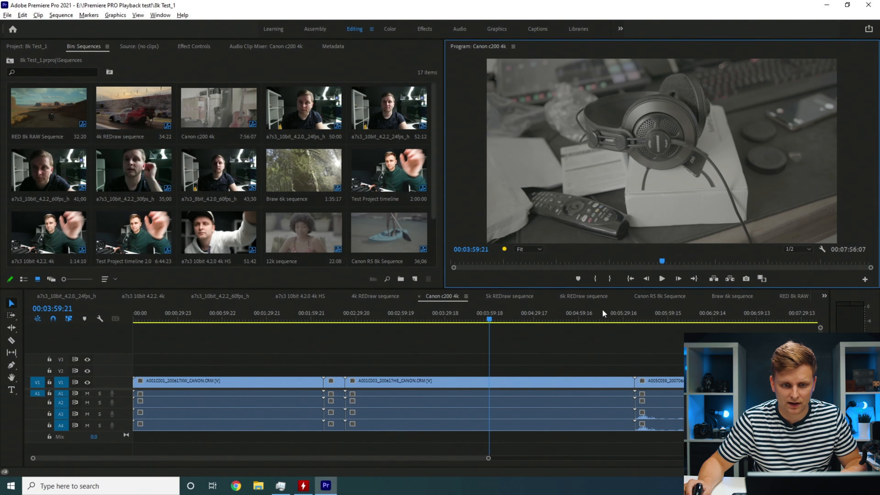
Scrub the Canon C200 sequence to 3:42, 4:47, 1:43, 4:50 and the first cut.
{"action": "left_click", "coordinate": [505, 319]}
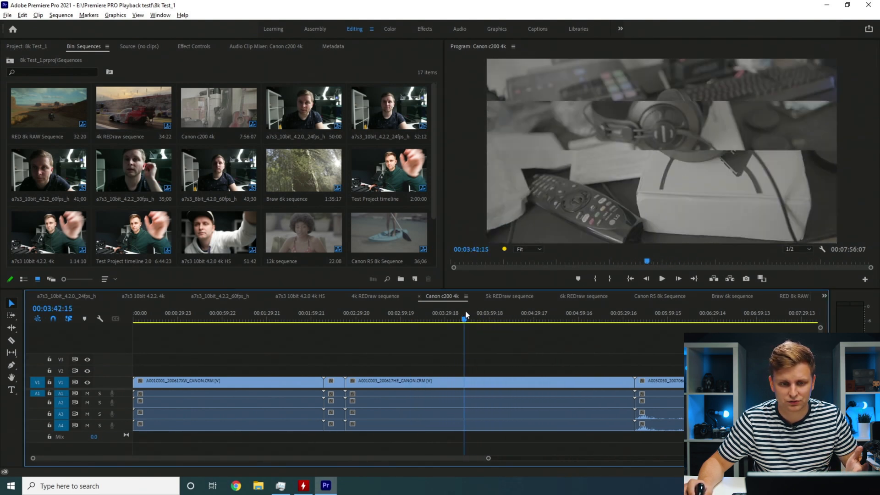
{"action": "left_click", "coordinate": [560, 320]}
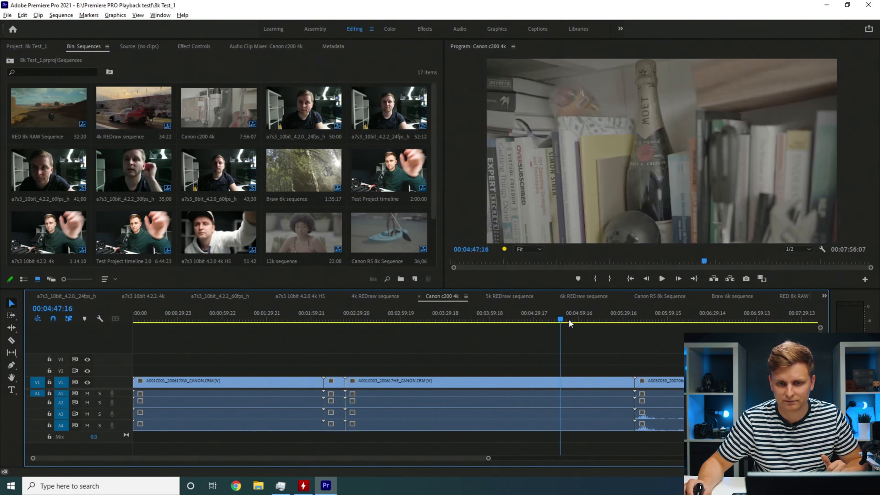
{"action": "left_click", "coordinate": [288, 319]}
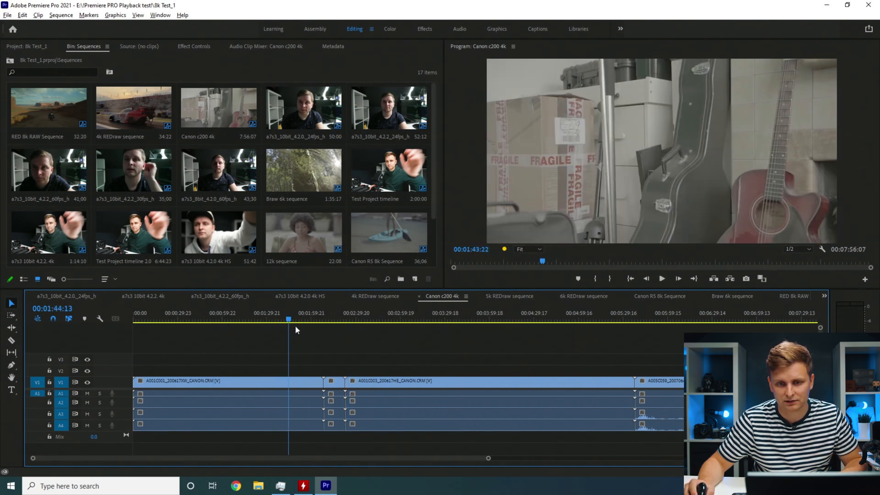
{"action": "left_click", "coordinate": [650, 320]}
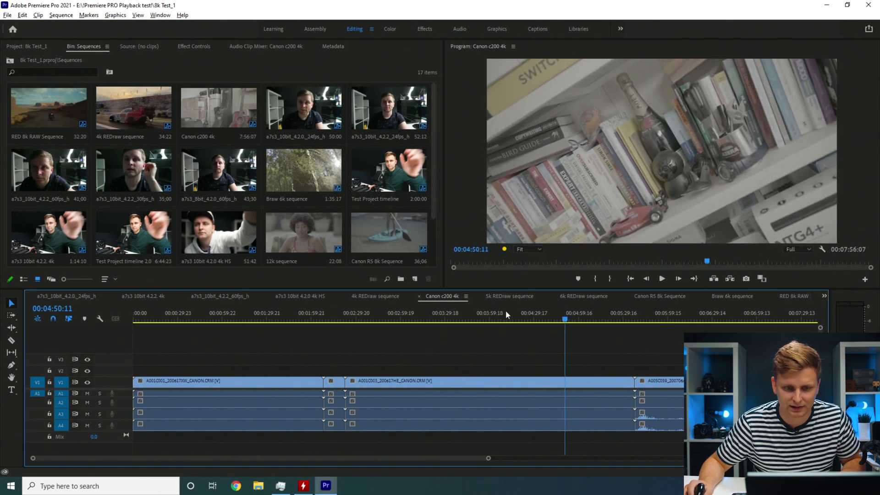
{"action": "left_click", "coordinate": [415, 318]}
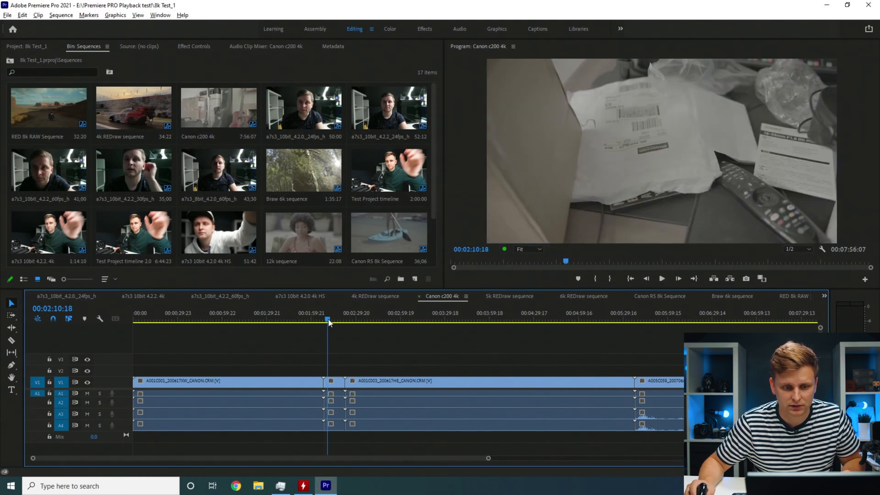
Check the CPU usage graph in Task Manager, then return to Premiere Pro.
{"action": "left_click", "coordinate": [661, 278]}
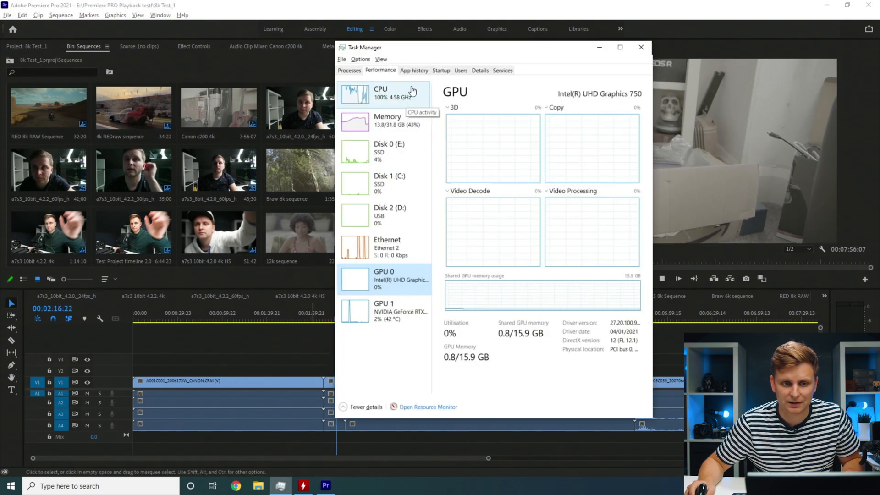
{"action": "left_click", "coordinate": [381, 92]}
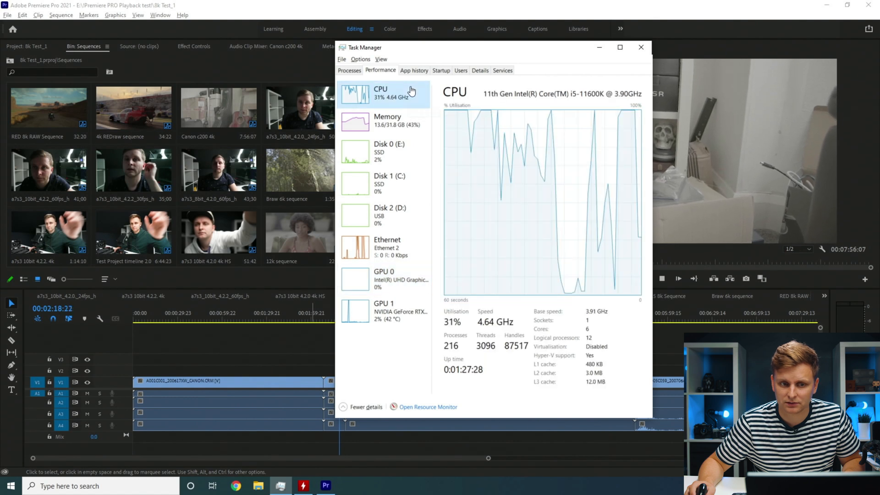
{"action": "left_click", "coordinate": [640, 47]}
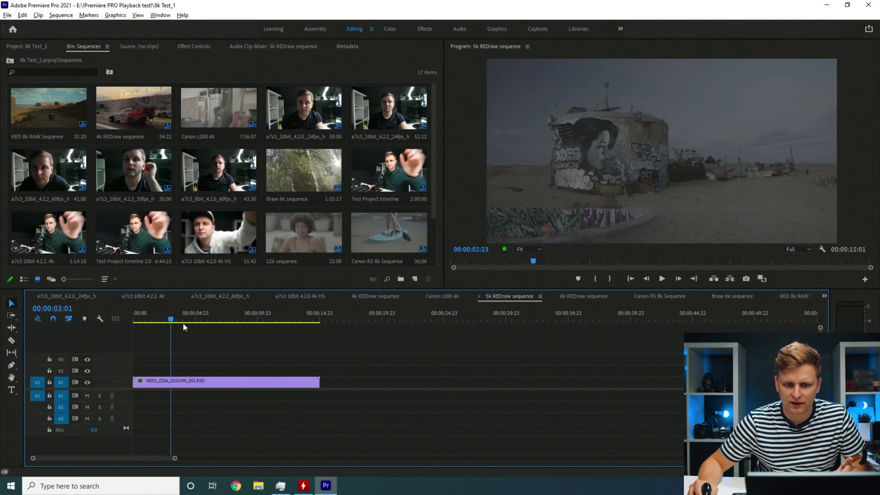
Scrub the 5K REDraw sequence around three to five seconds before moving on.
{"action": "left_click", "coordinate": [205, 319]}
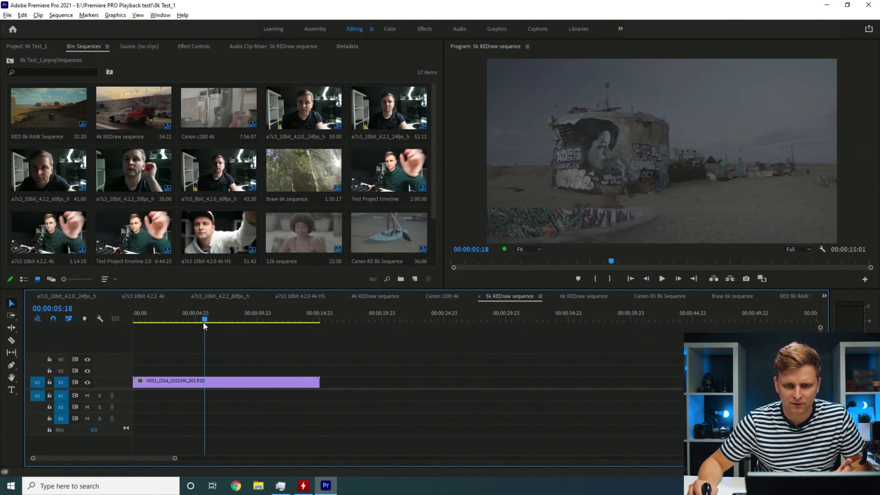
{"action": "left_click", "coordinate": [227, 320]}
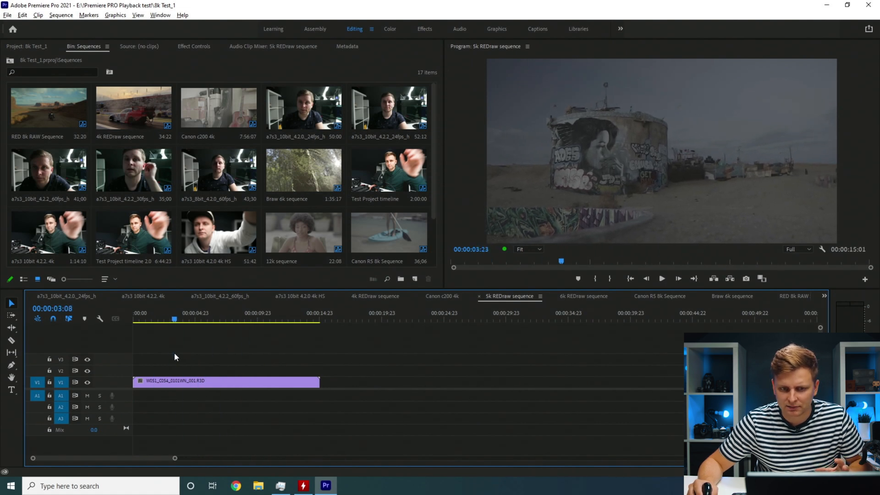
{"action": "left_click", "coordinate": [188, 313]}
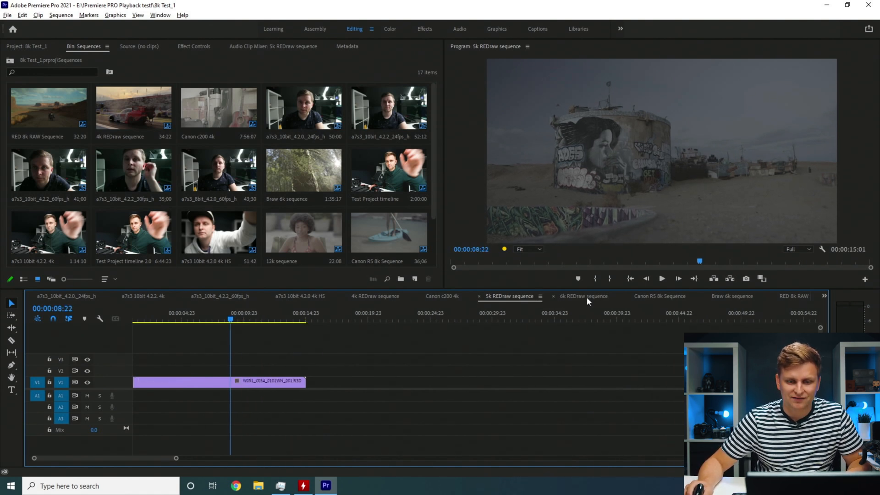
{"action": "left_click", "coordinate": [583, 295]}
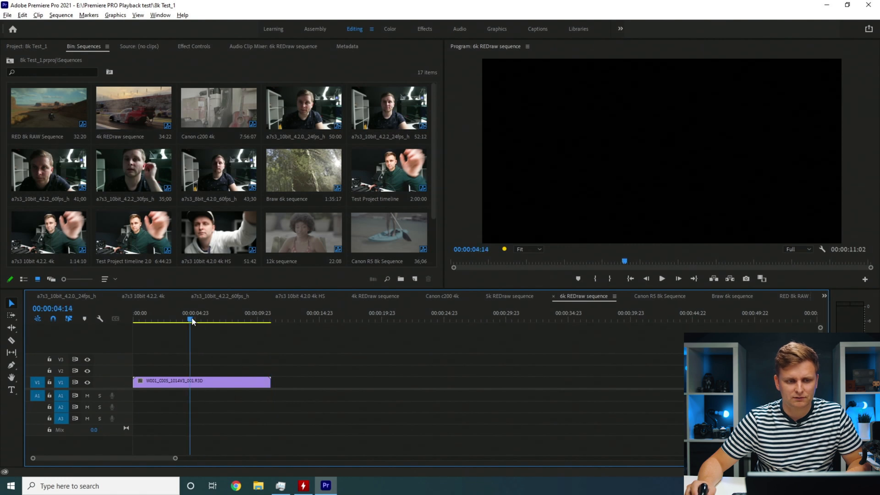
Scrub the 6K REDraw sequence repeatedly between about two and seven seconds.
{"action": "left_click", "coordinate": [209, 320]}
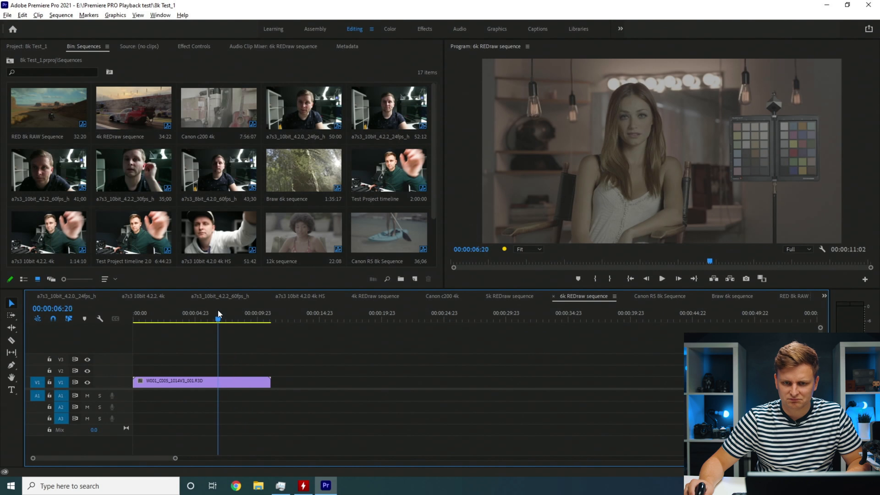
{"action": "left_click", "coordinate": [165, 313]}
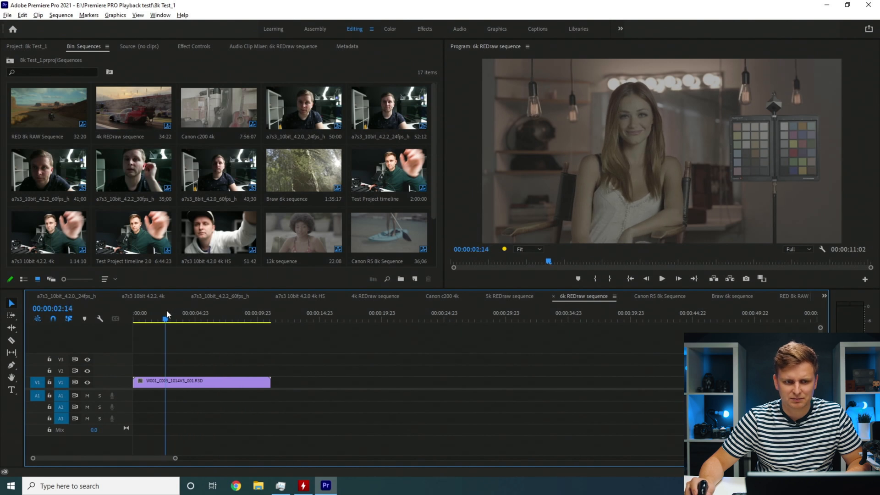
{"action": "left_click", "coordinate": [225, 320]}
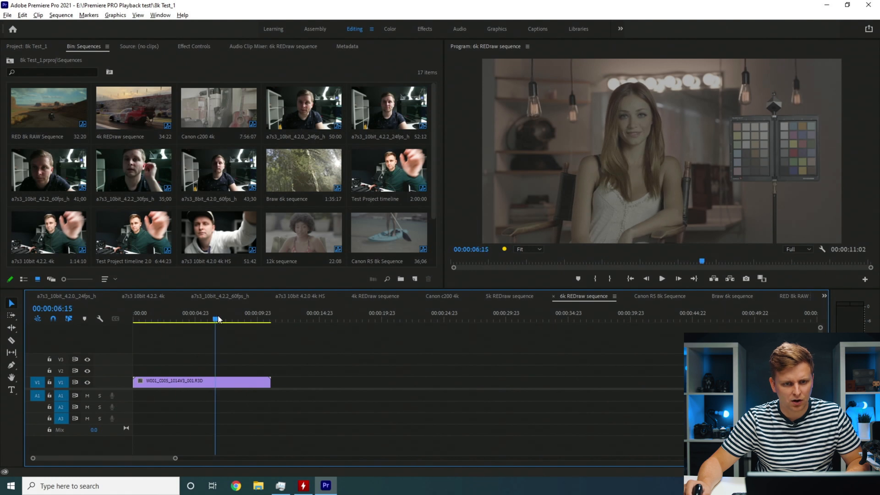
{"action": "left_click", "coordinate": [181, 318]}
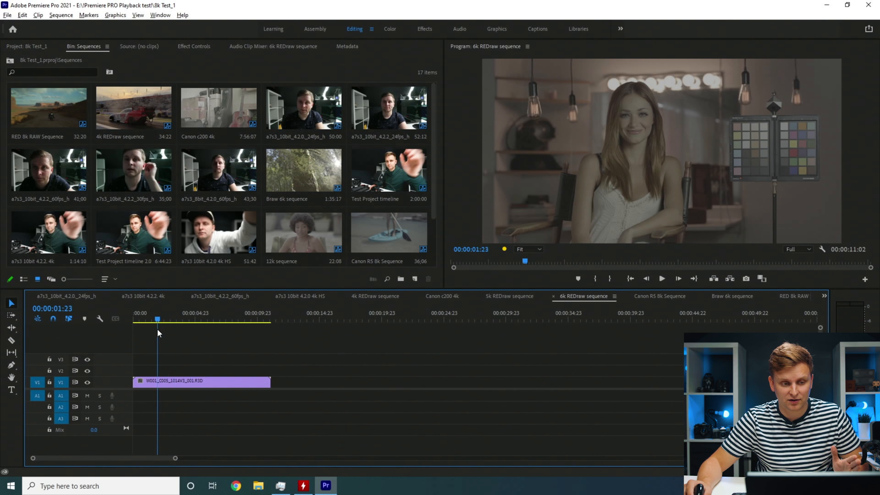
{"action": "left_click", "coordinate": [193, 320]}
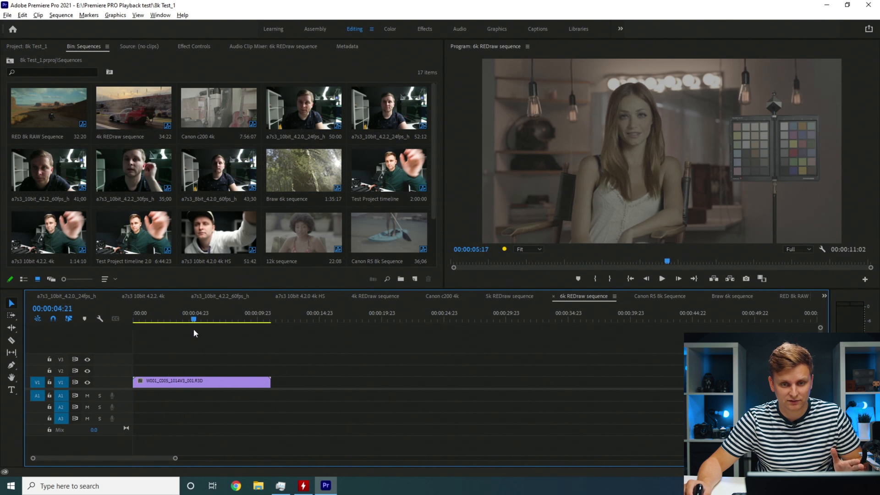
{"action": "left_click", "coordinate": [167, 318]}
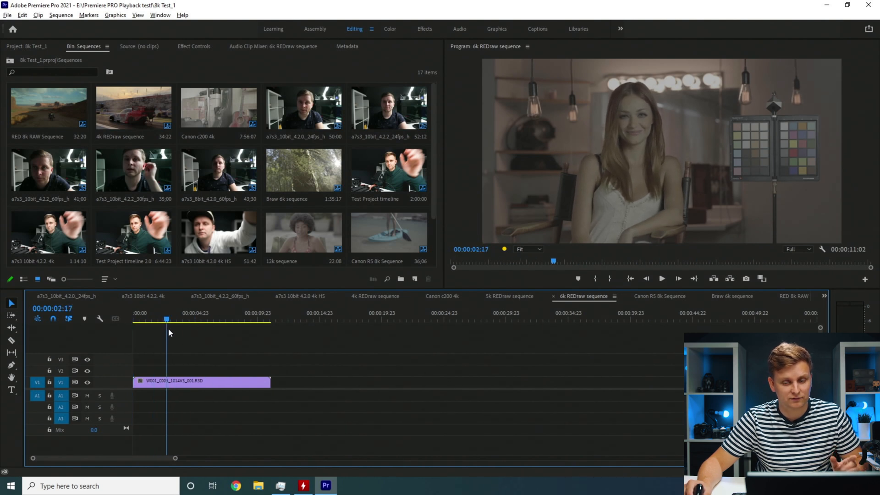
{"action": "left_click", "coordinate": [220, 320]}
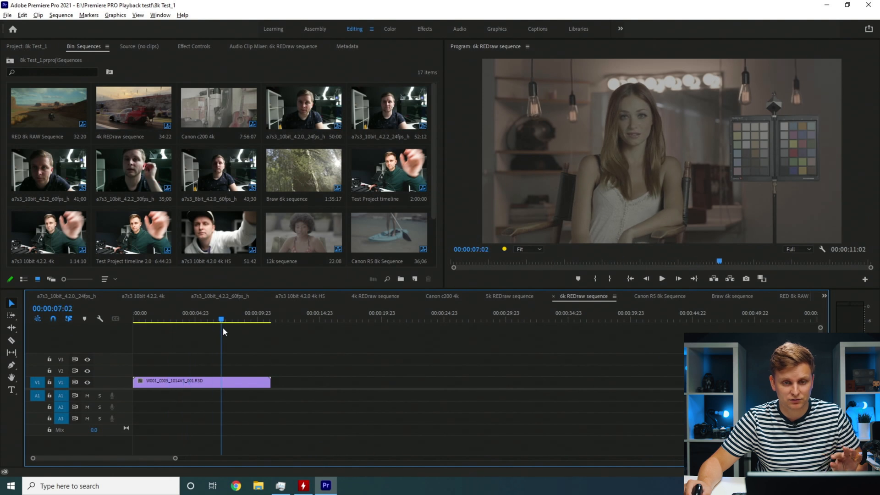
{"action": "left_click_drag", "start_coordinate": [220, 319], "coordinate": [179, 319]}
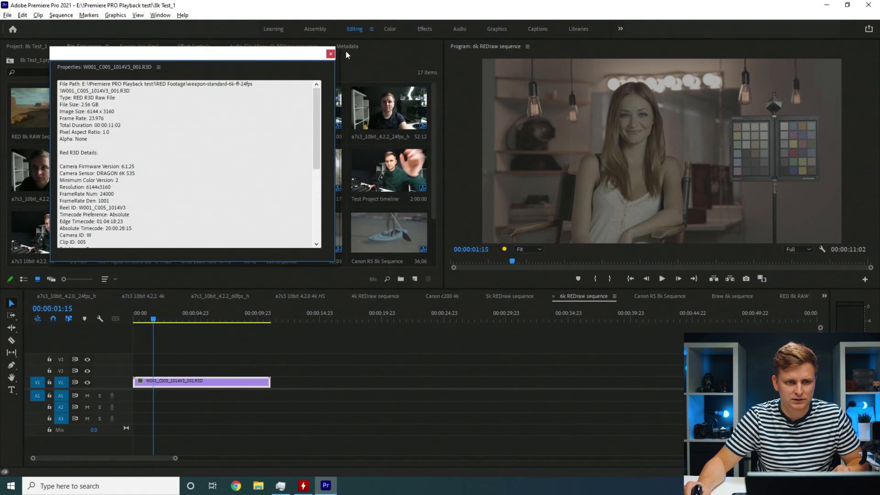
Close the clip properties window and leave Task Manager after checking CPU load.
{"action": "left_click", "coordinate": [330, 54]}
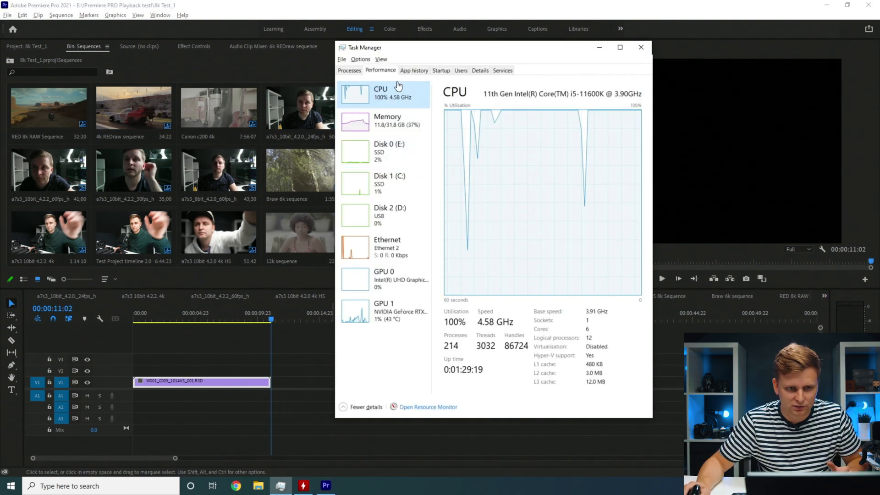
{"action": "mouse_move", "coordinate": [391, 332]}
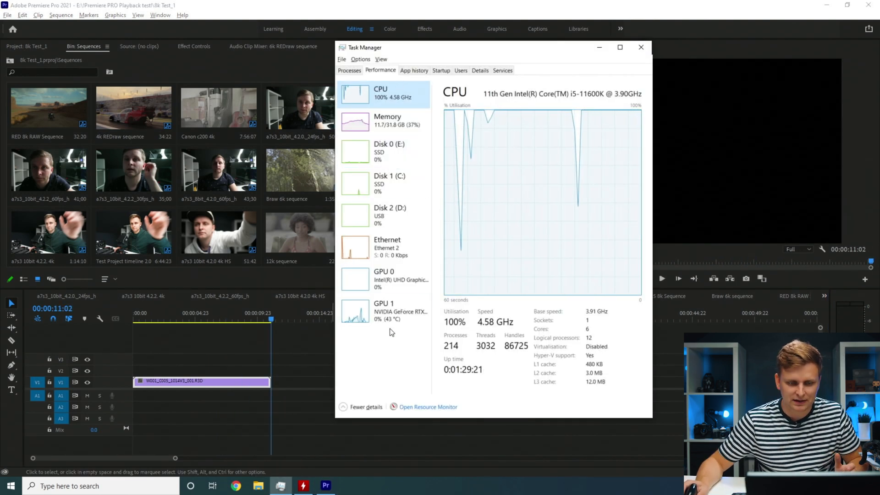
{"action": "left_click", "coordinate": [641, 48]}
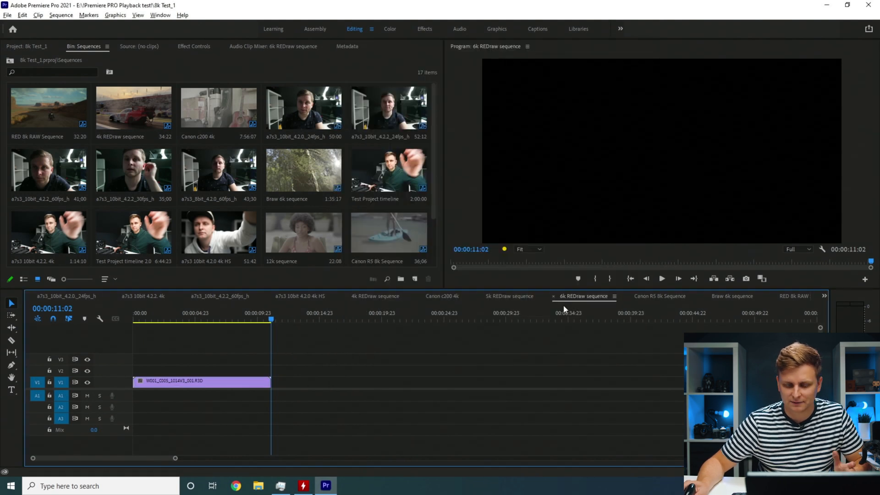
{"action": "left_click", "coordinate": [660, 296]}
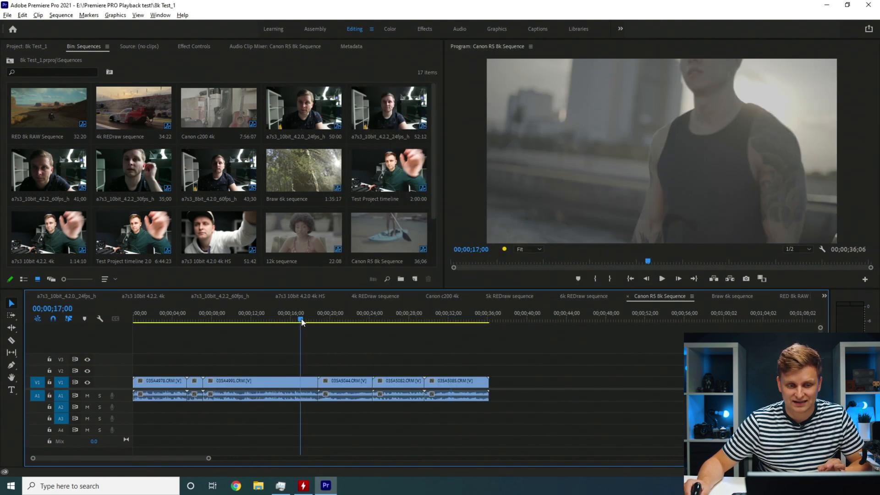
Scrub the Canon R5 8K sequence to about 26 seconds, near the end, and back.
{"action": "left_click", "coordinate": [159, 320]}
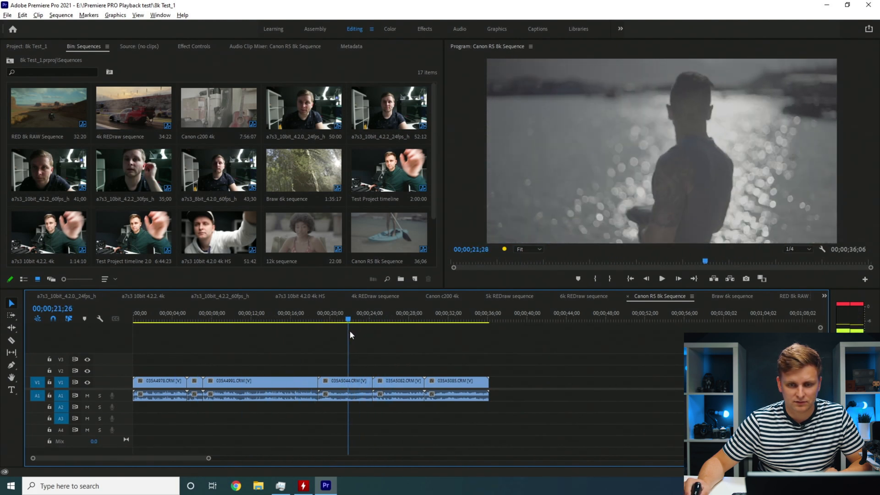
{"action": "left_click", "coordinate": [391, 319]}
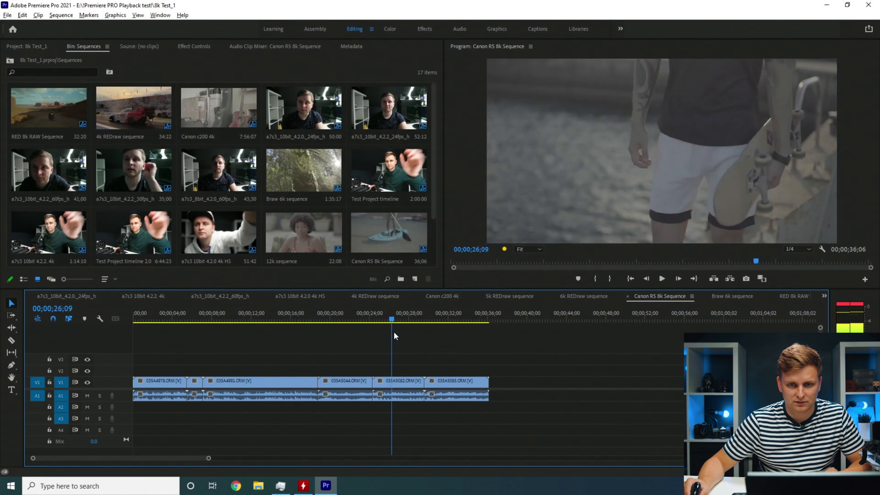
{"action": "left_click", "coordinate": [484, 320]}
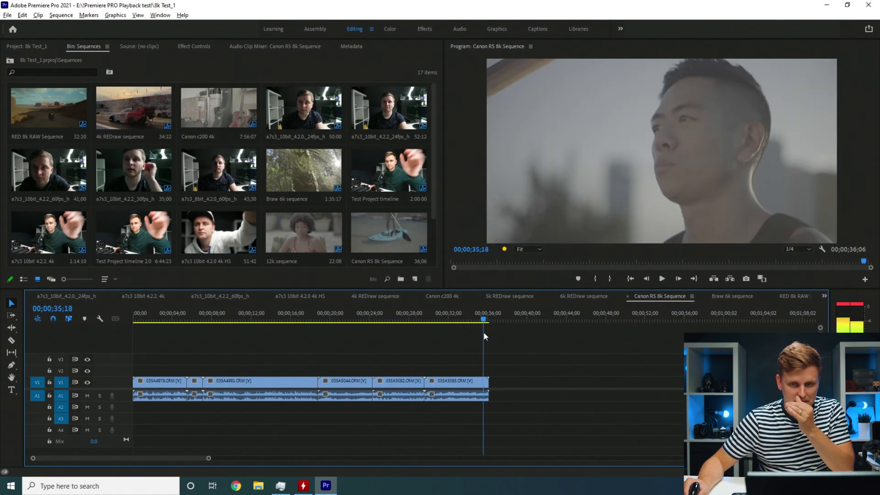
{"action": "left_click", "coordinate": [160, 319]}
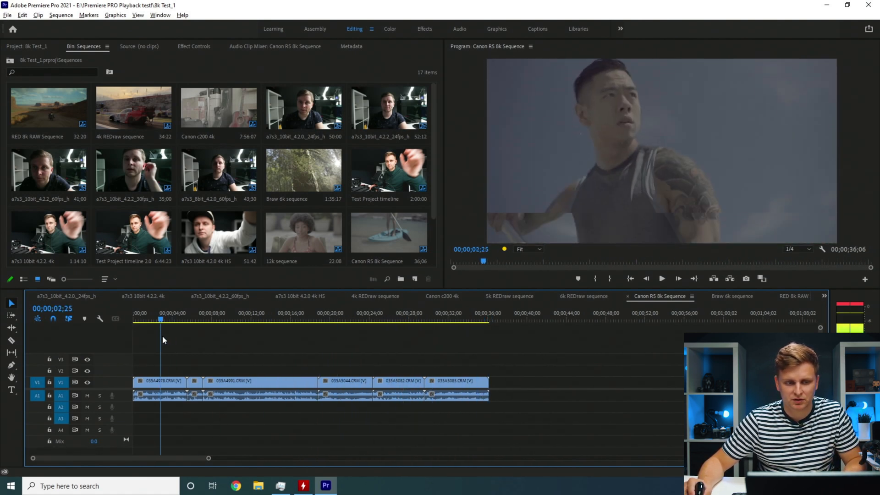
{"action": "left_click", "coordinate": [661, 278]}
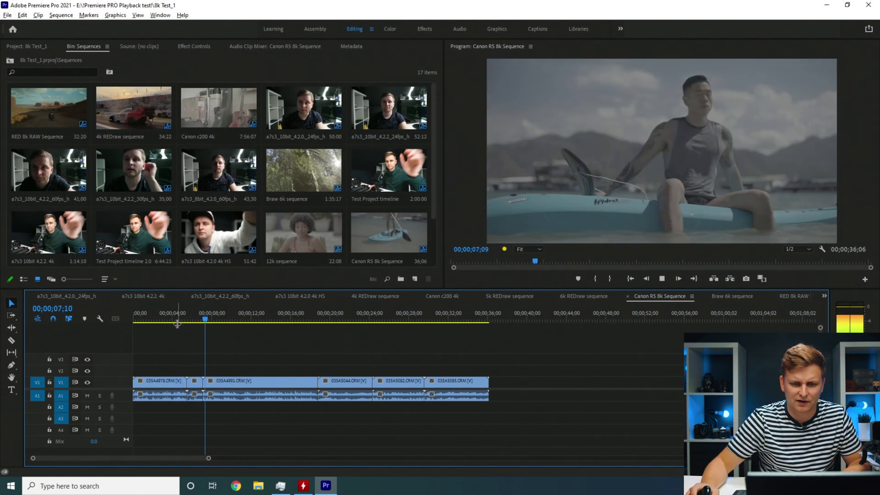
Set playback resolution to 1/4 and jump to about 18 seconds.
{"action": "left_click", "coordinate": [794, 249]}
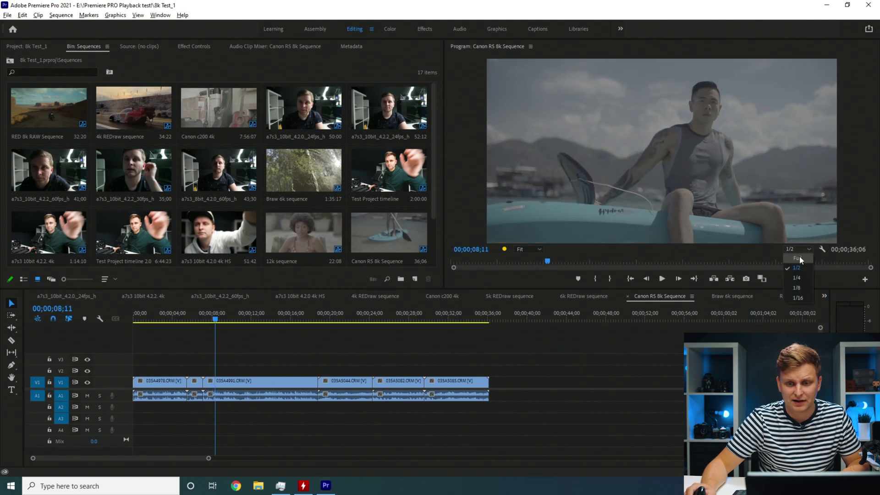
{"action": "left_click", "coordinate": [242, 319]}
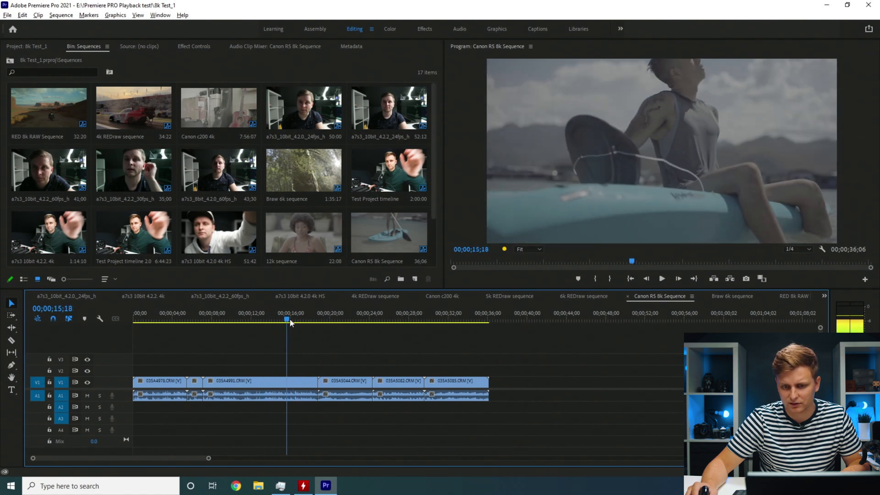
{"action": "left_click", "coordinate": [315, 319]}
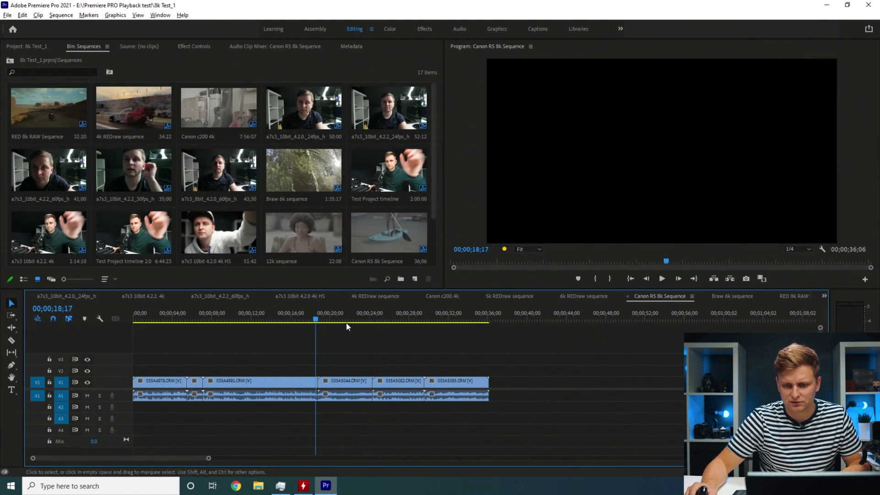
Switch to the Braw 6k sequence, play it, and scrub to about 36 seconds.
{"action": "left_click", "coordinate": [731, 296]}
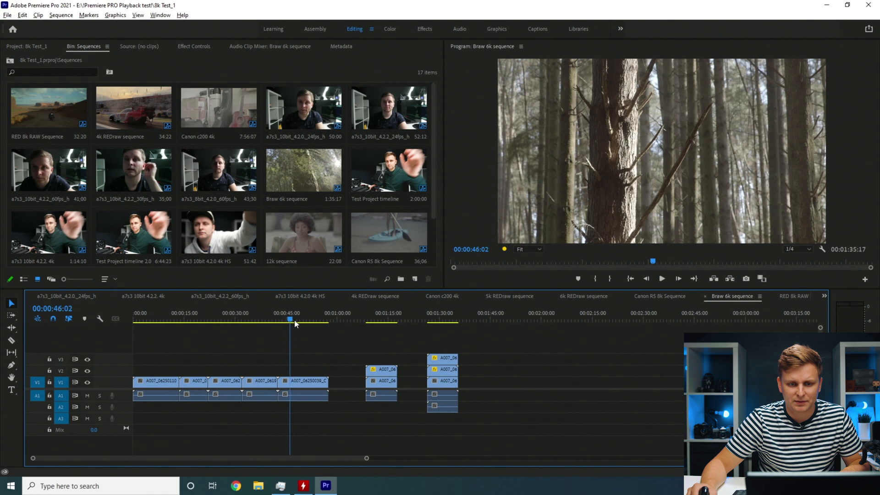
{"action": "left_click", "coordinate": [175, 320]}
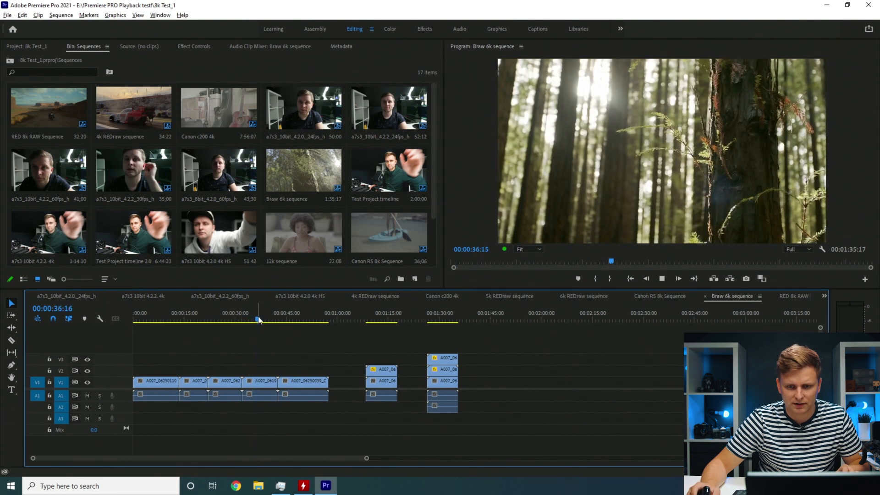
{"action": "left_click", "coordinate": [280, 486]}
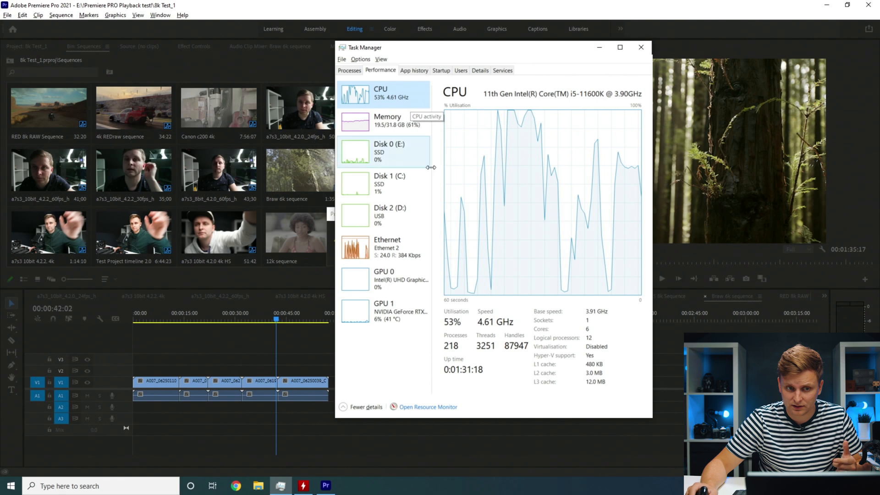
{"action": "left_click", "coordinate": [640, 48]}
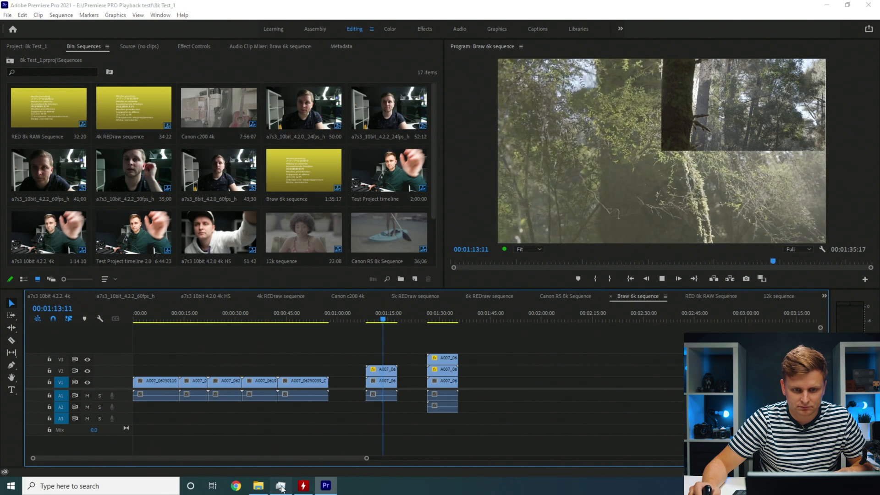
Check CPU load in Task Manager, then replay the final clips from about 1:31.
{"action": "left_click", "coordinate": [281, 486]}
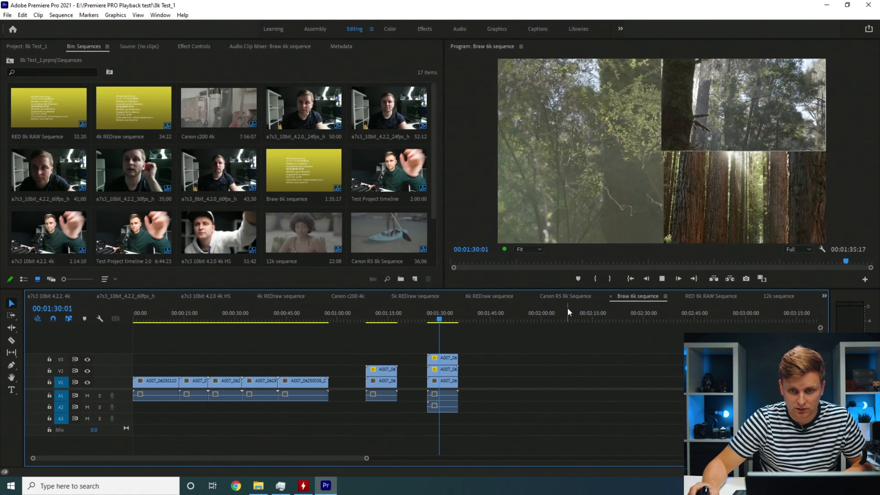
{"action": "left_click", "coordinate": [281, 485]}
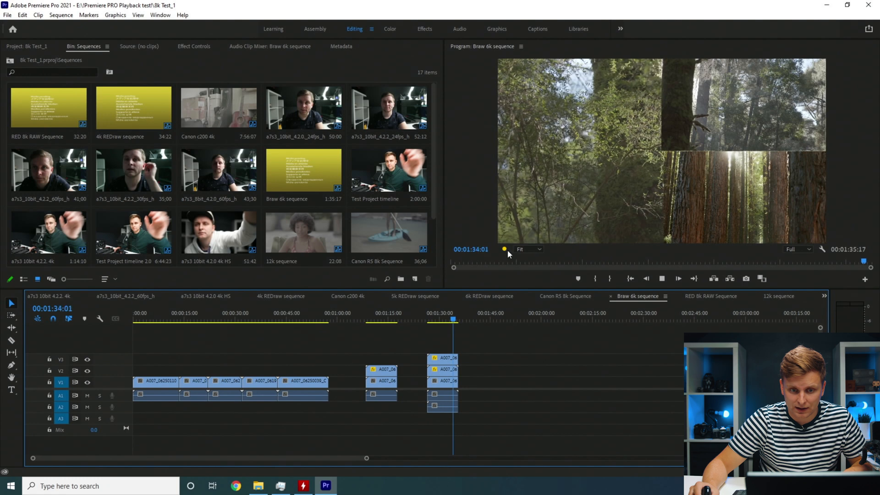
{"action": "left_click", "coordinate": [443, 319]}
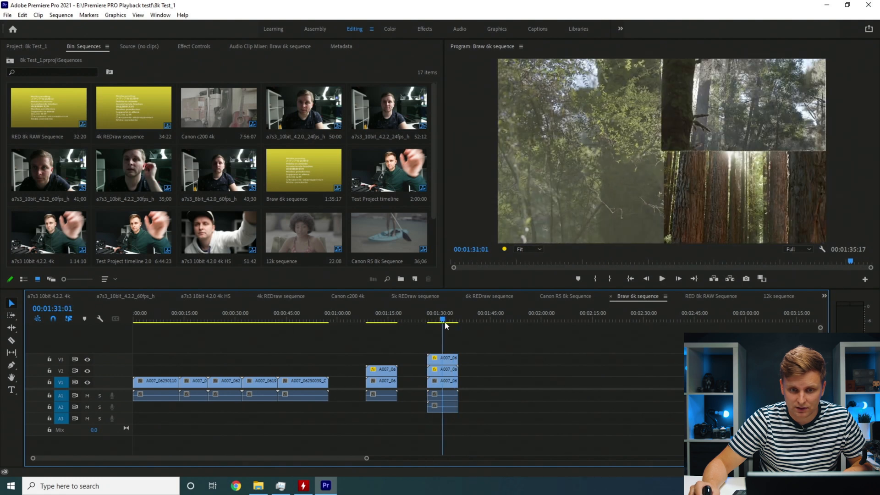
{"action": "left_click", "coordinate": [661, 278]}
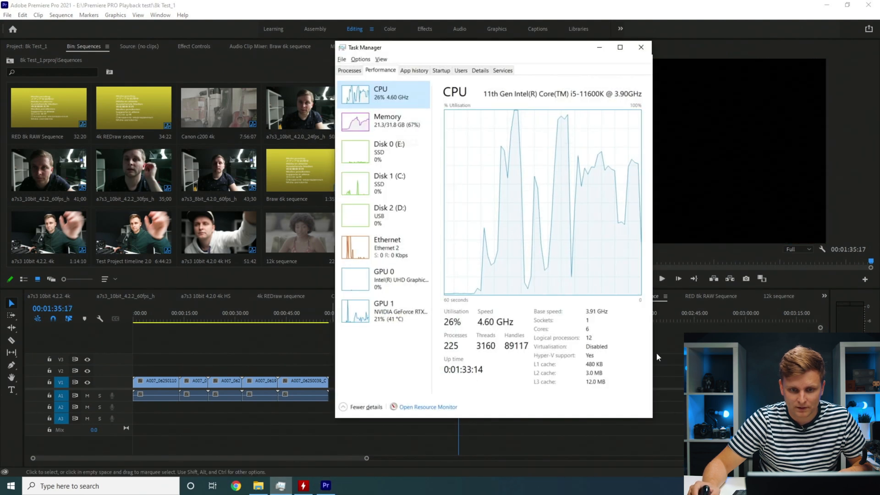
Play the RED 8k RAW Sequence and inspect the third clip's 8192x3456 properties.
{"action": "left_click", "coordinate": [641, 47]}
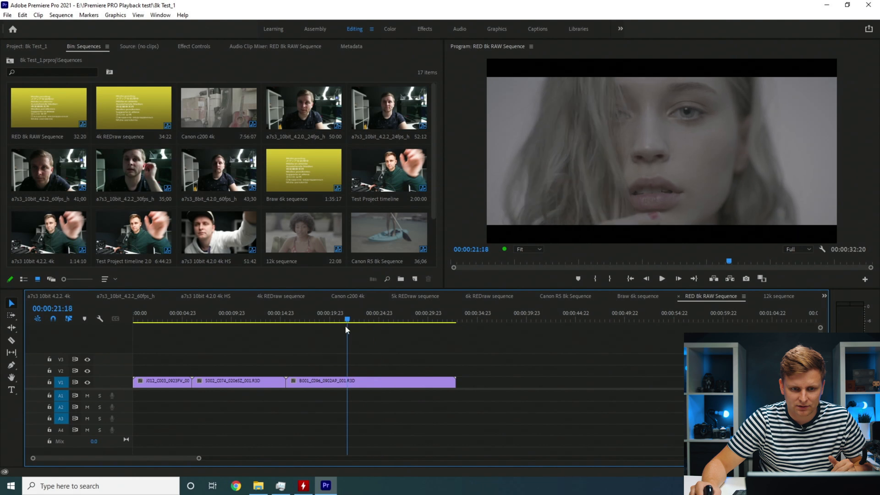
{"action": "left_click", "coordinate": [209, 320]}
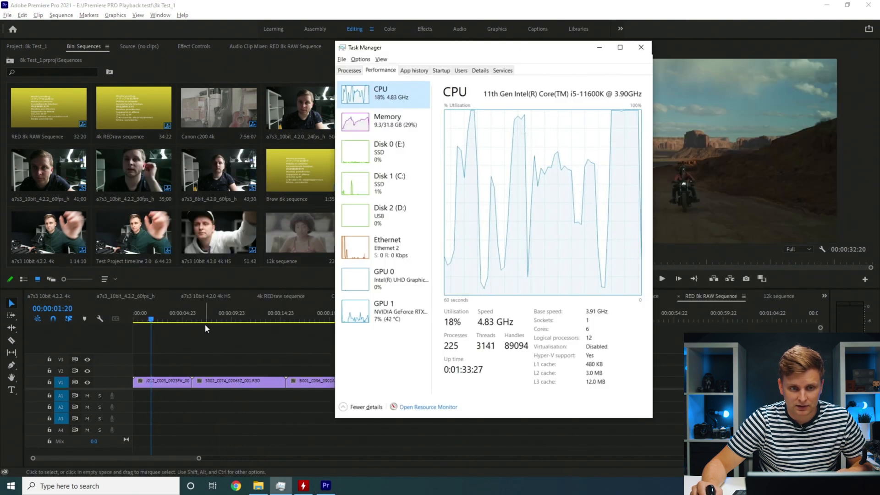
{"action": "left_click", "coordinate": [641, 47]}
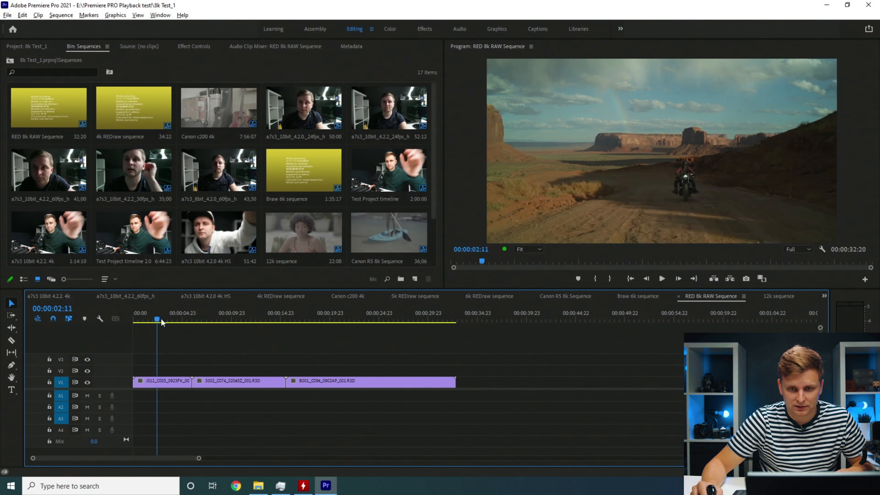
{"action": "left_click", "coordinate": [269, 320]}
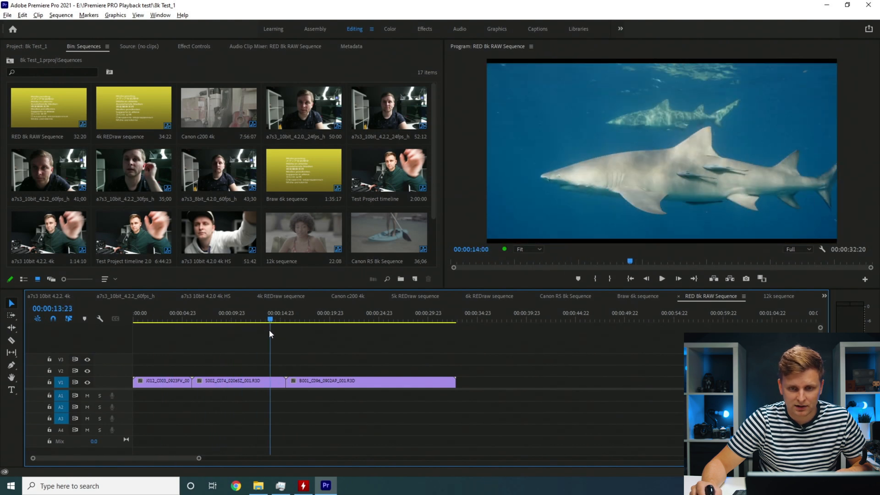
{"action": "left_click", "coordinate": [305, 319]}
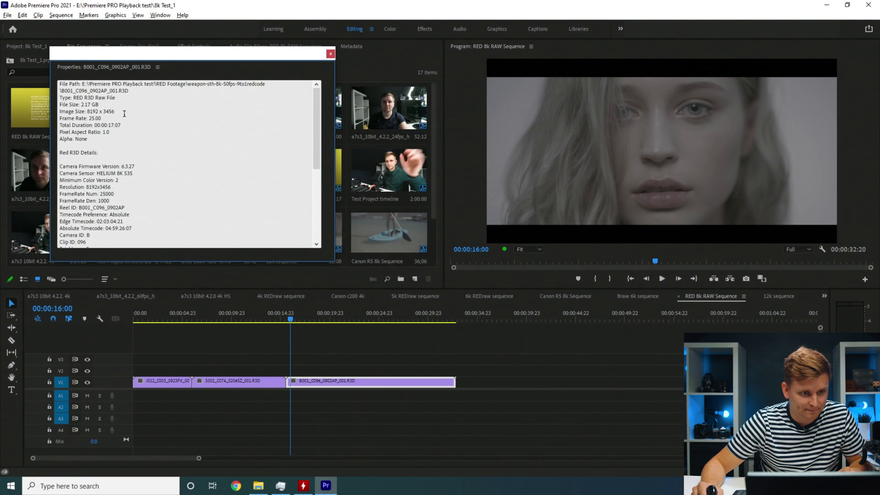
{"action": "left_click", "coordinate": [331, 54]}
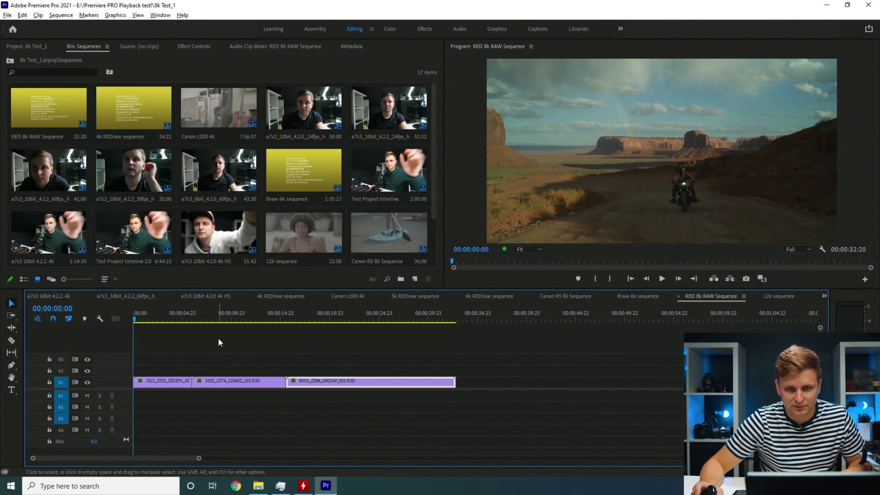
Replay the RED 8k sequence from the start and check the dropped-frame count.
{"action": "left_click", "coordinate": [661, 279]}
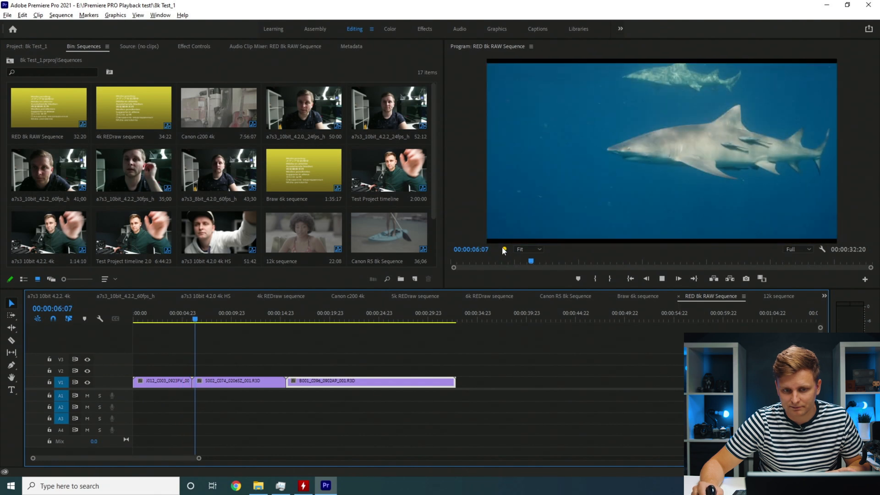
{"action": "left_click", "coordinate": [677, 278]}
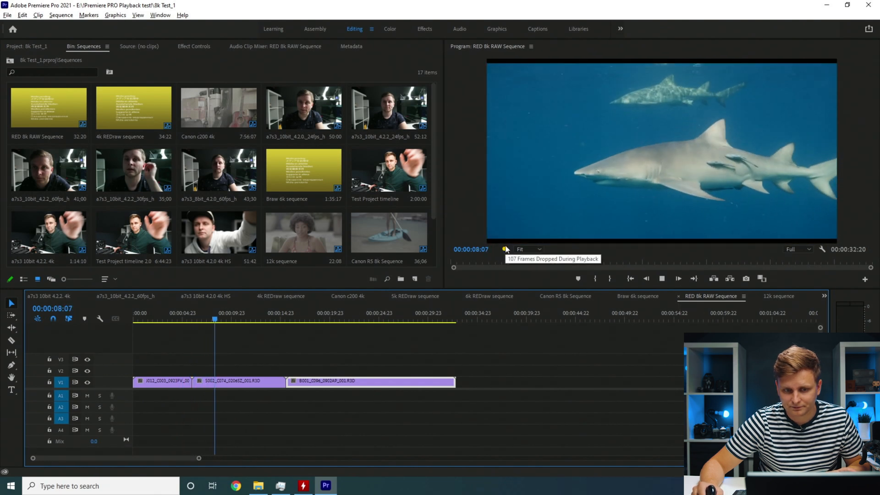
{"action": "left_click", "coordinate": [281, 485]}
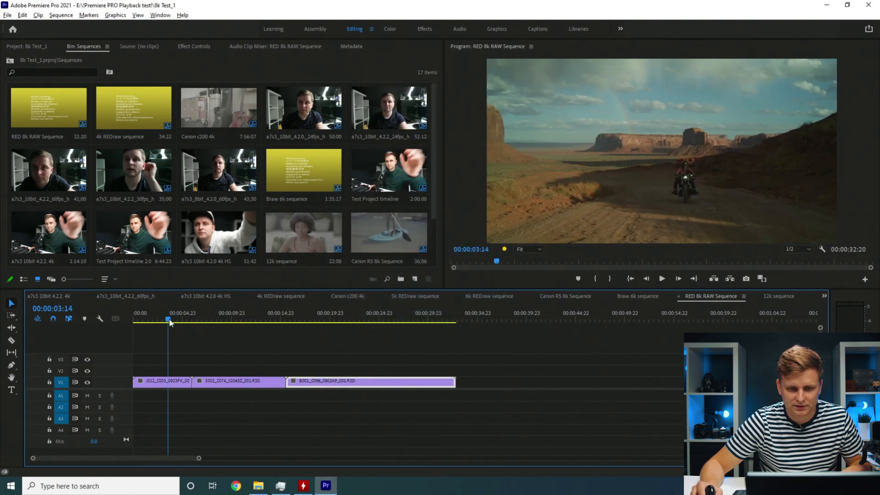
Play the RED 8k sequence at 1/2 resolution, check CPU load, then open the 12k sequence.
{"action": "left_click", "coordinate": [245, 320]}
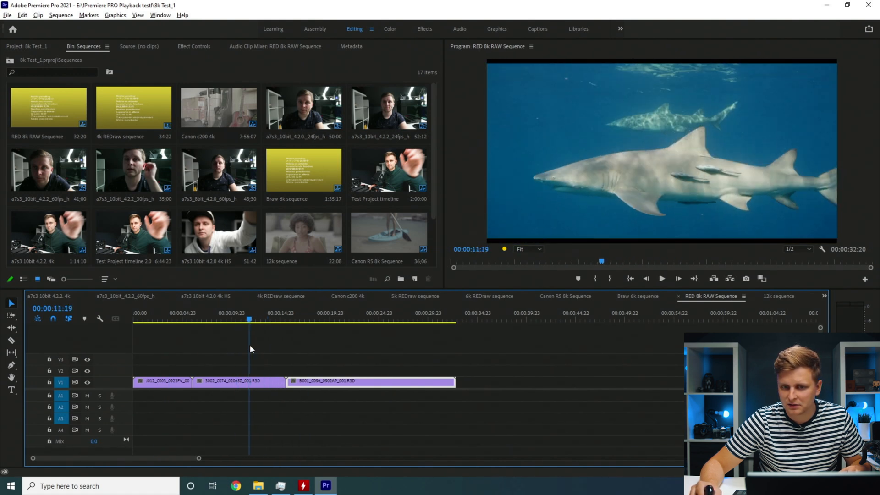
{"action": "left_click", "coordinate": [339, 320]}
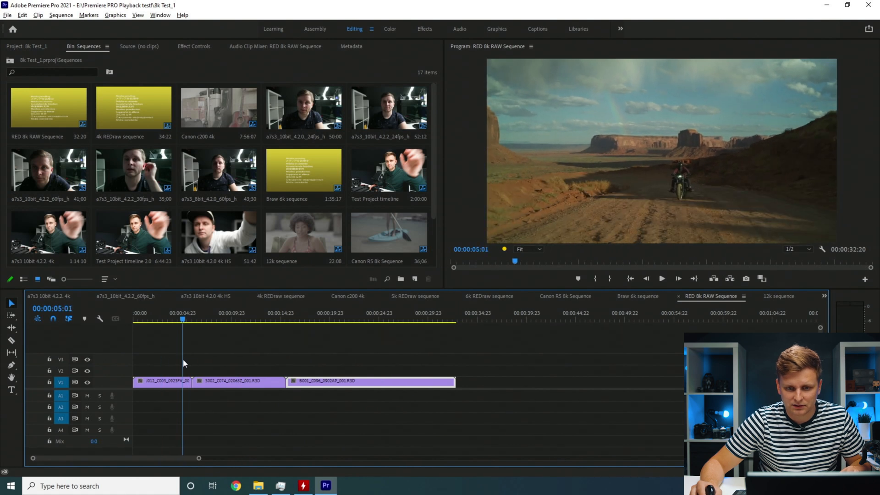
{"action": "left_click", "coordinate": [235, 313]}
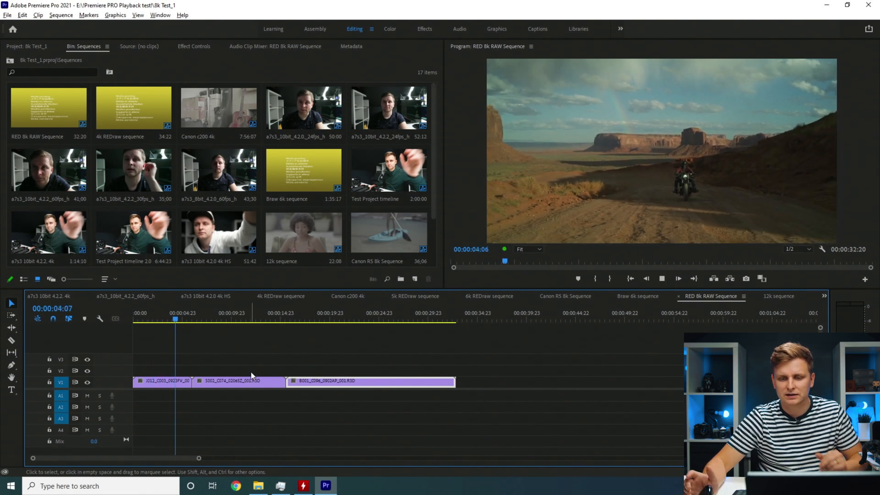
{"action": "left_click", "coordinate": [281, 486]}
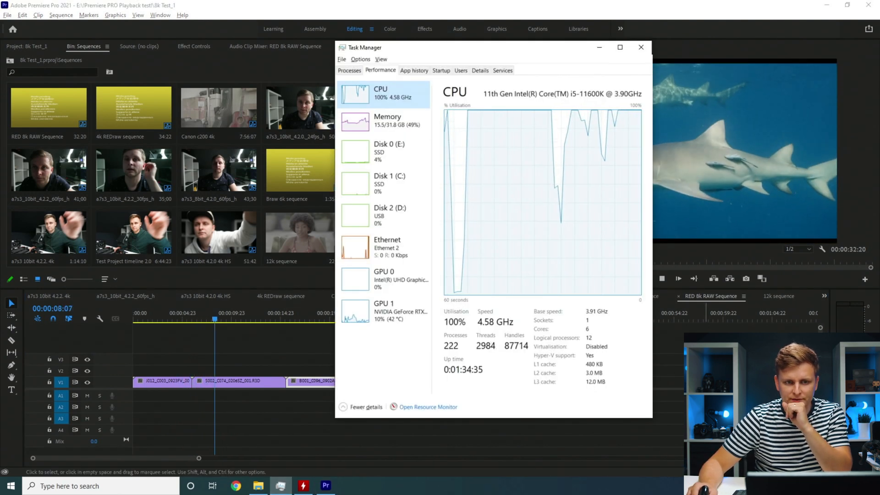
{"action": "left_click", "coordinate": [640, 47]}
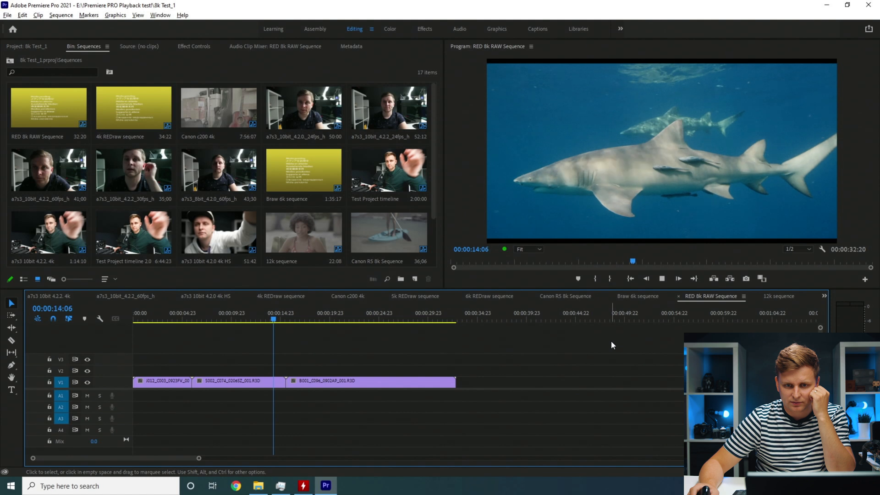
{"action": "left_click", "coordinate": [778, 295]}
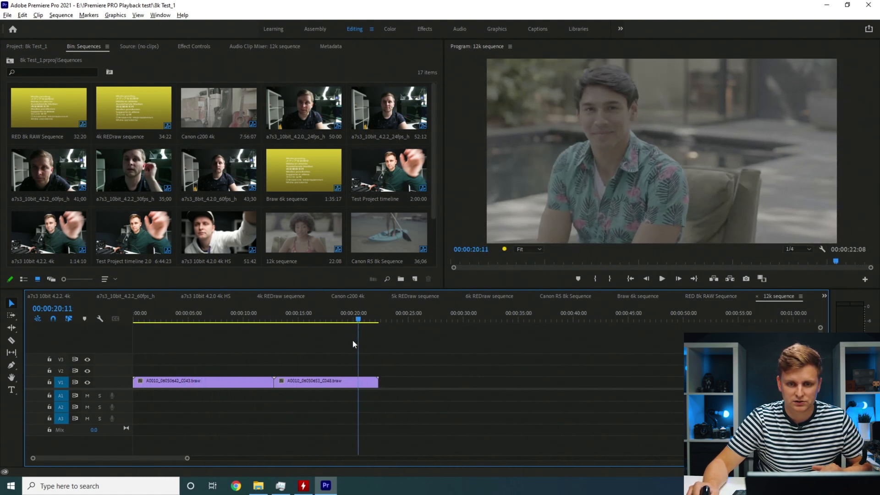
Play the 12k sequence at 1/2, then at 1/4 resolution from about 10 seconds.
{"action": "left_click", "coordinate": [206, 319]}
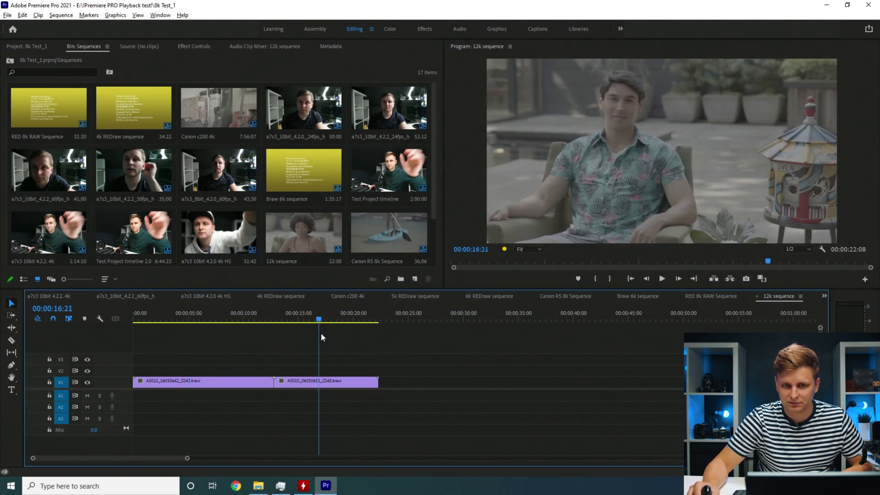
{"action": "left_click", "coordinate": [183, 319]}
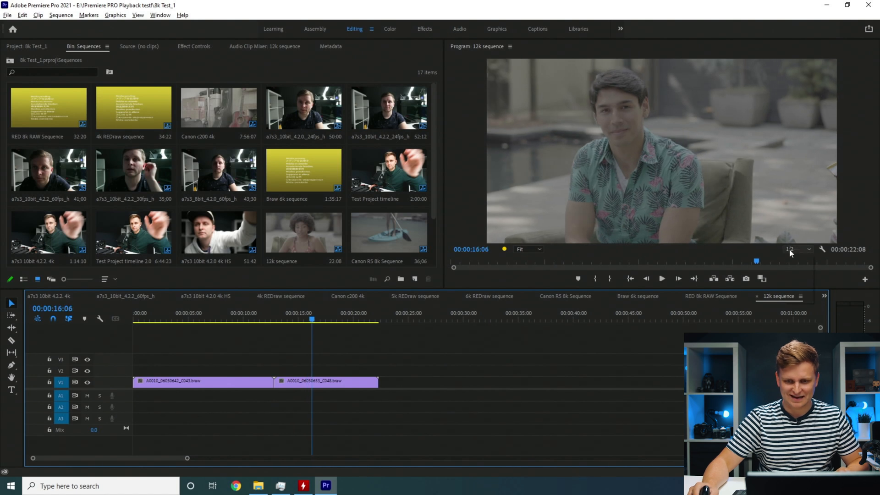
{"action": "left_click", "coordinate": [257, 313]}
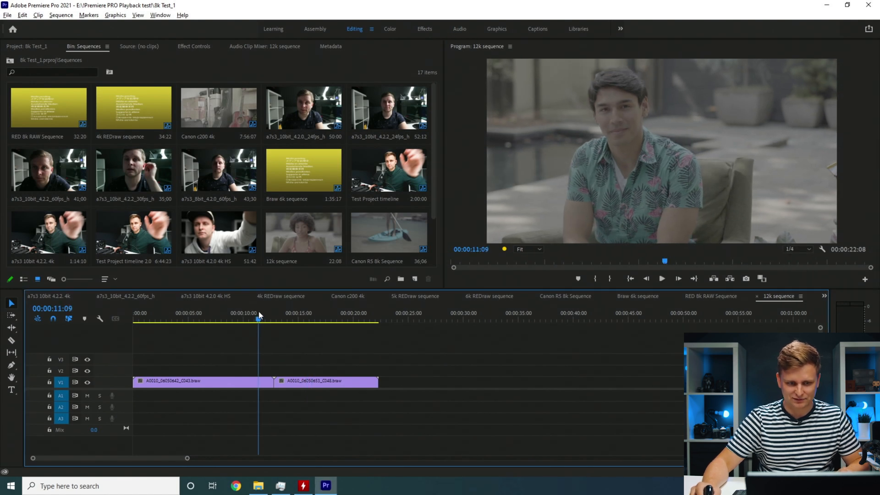
{"action": "left_click", "coordinate": [661, 278]}
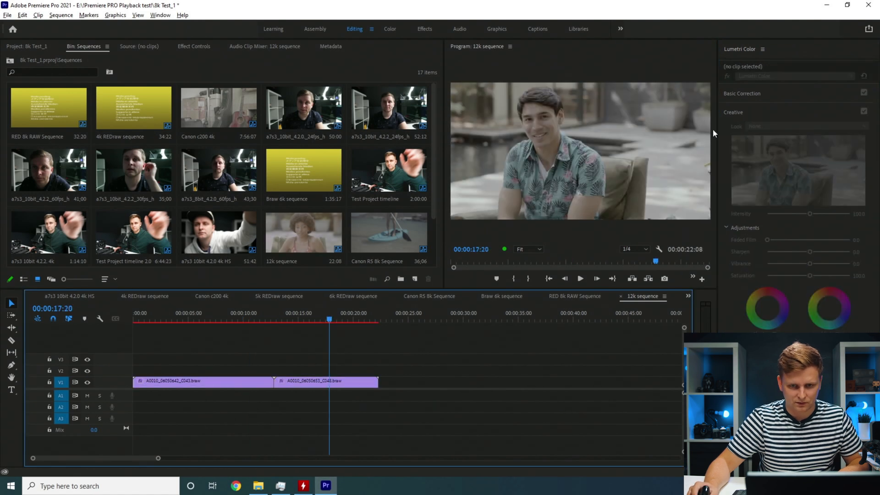
Select the first graded 12k clip, play from about 8 seconds, and check GPU load.
{"action": "left_click", "coordinate": [202, 381]}
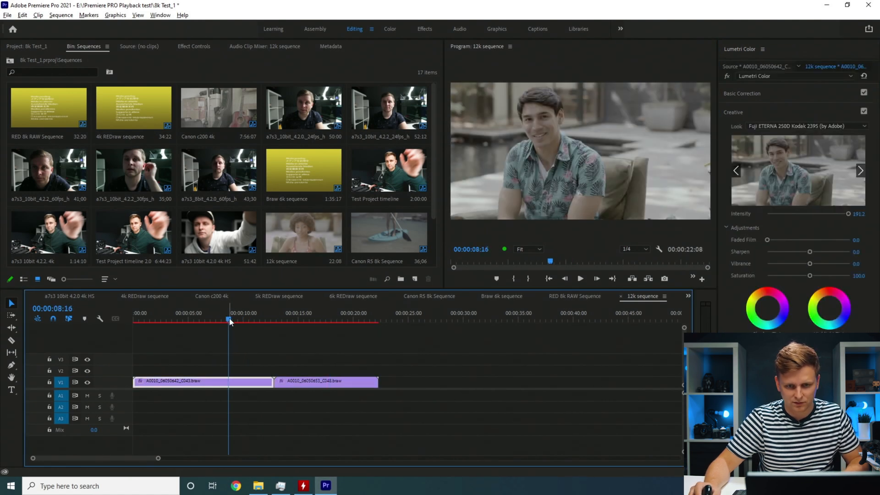
{"action": "left_click", "coordinate": [580, 279]}
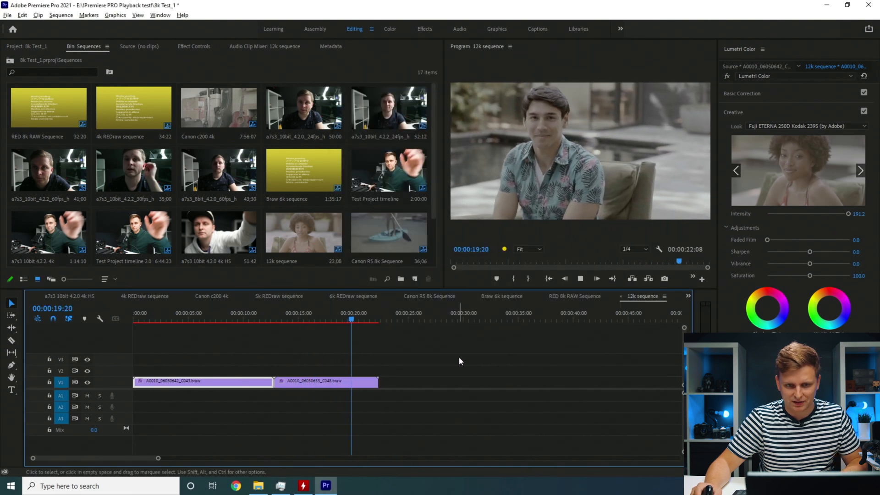
{"action": "left_click", "coordinate": [280, 485]}
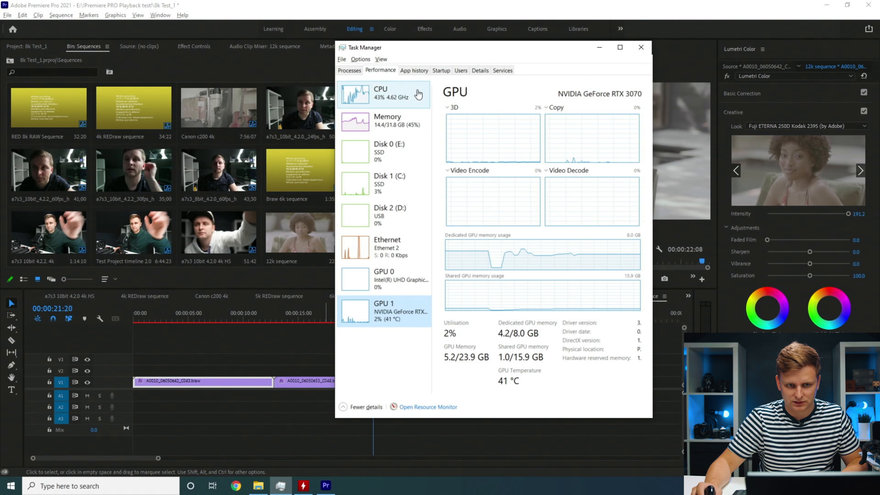
{"action": "left_click", "coordinate": [641, 47]}
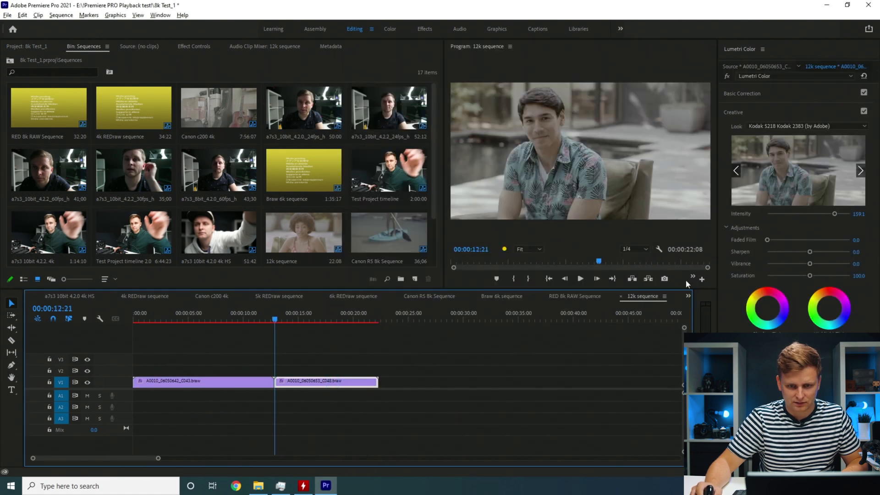
{"action": "left_click", "coordinate": [596, 278]}
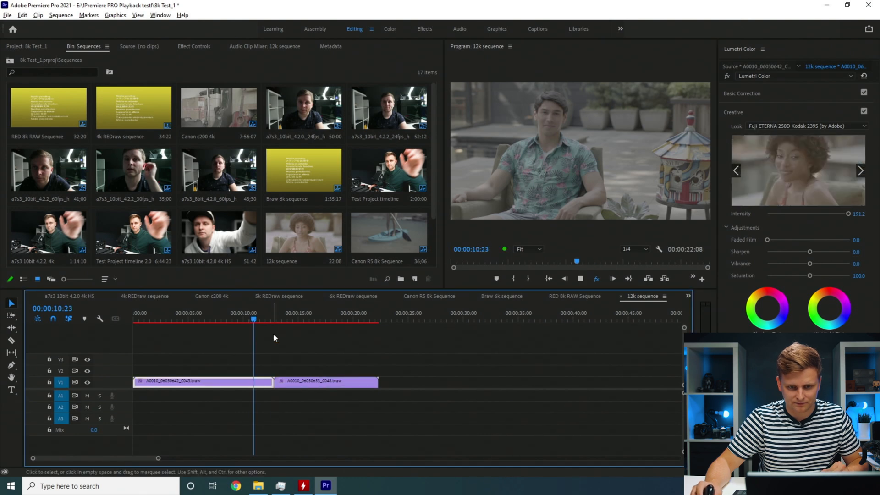